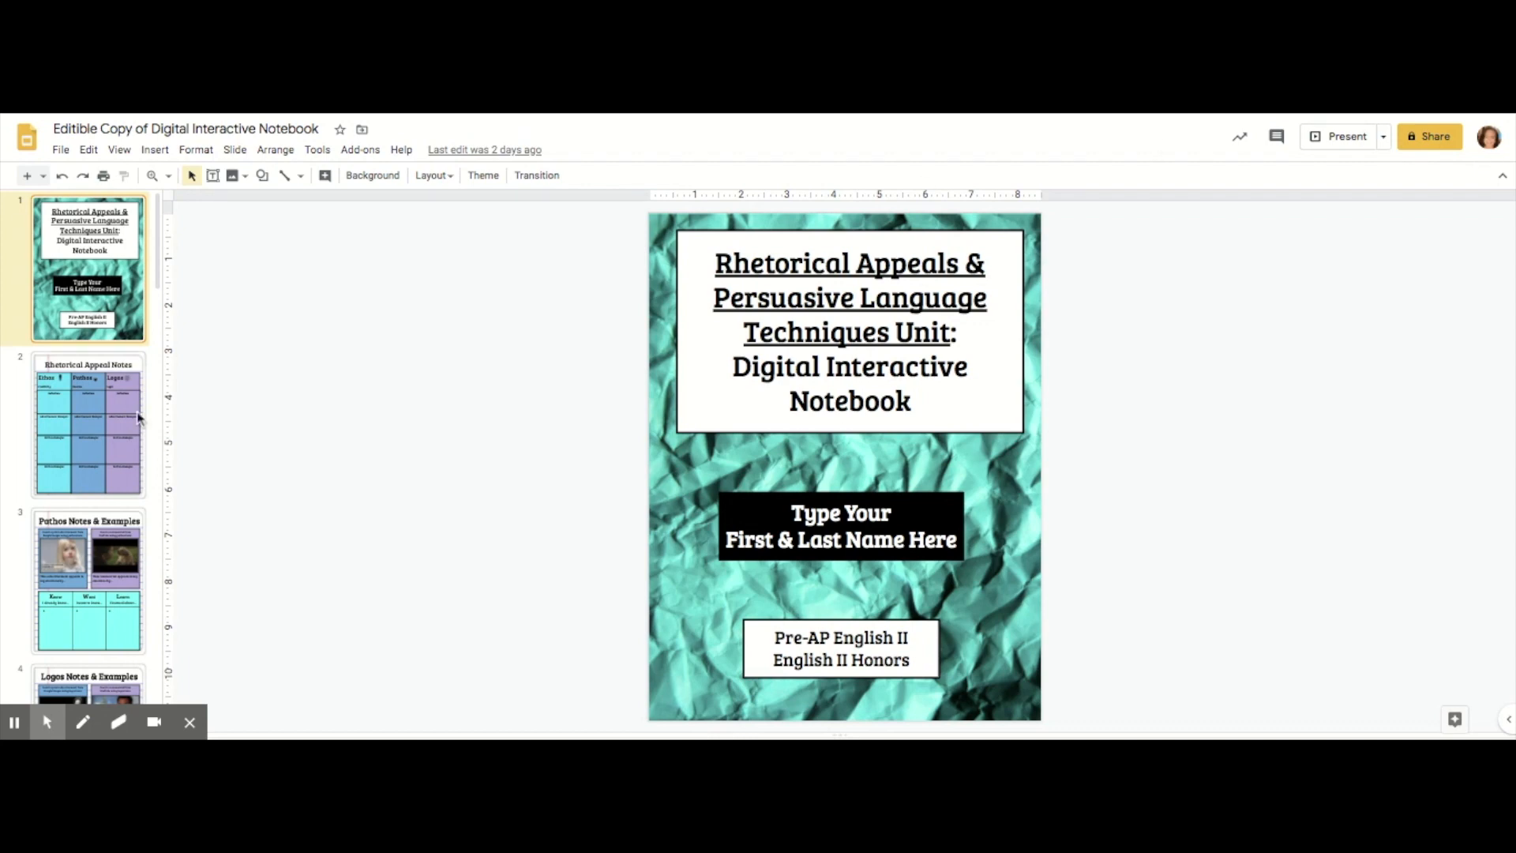
On the Rhetorical Appeal Notes slide, drag the Logos column aside and type 'poopy' to show pieces move.
left_click(89, 424)
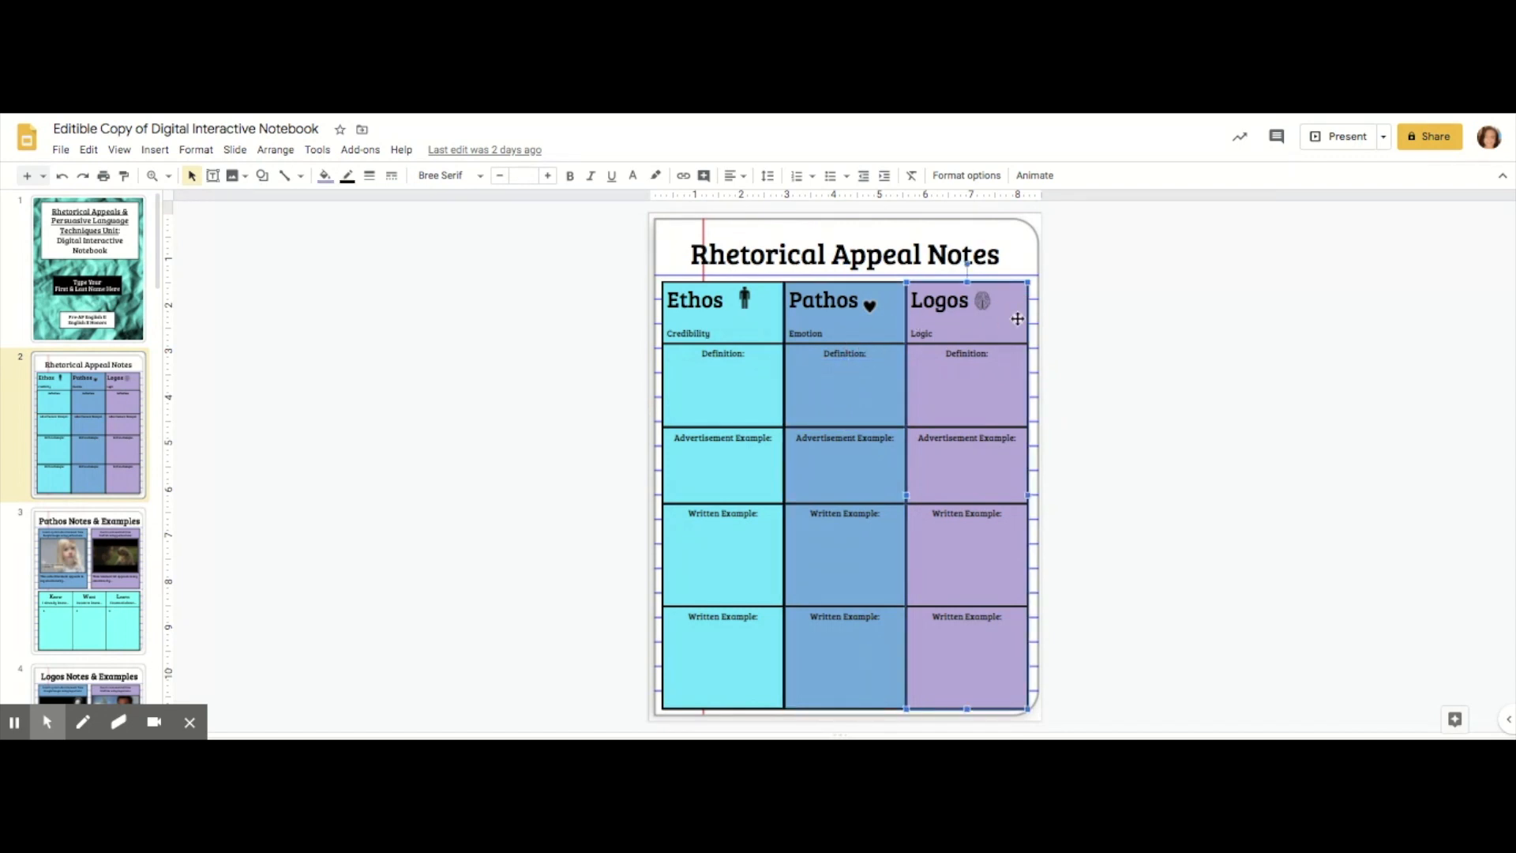
left_click_drag(967, 319, 1088, 319)
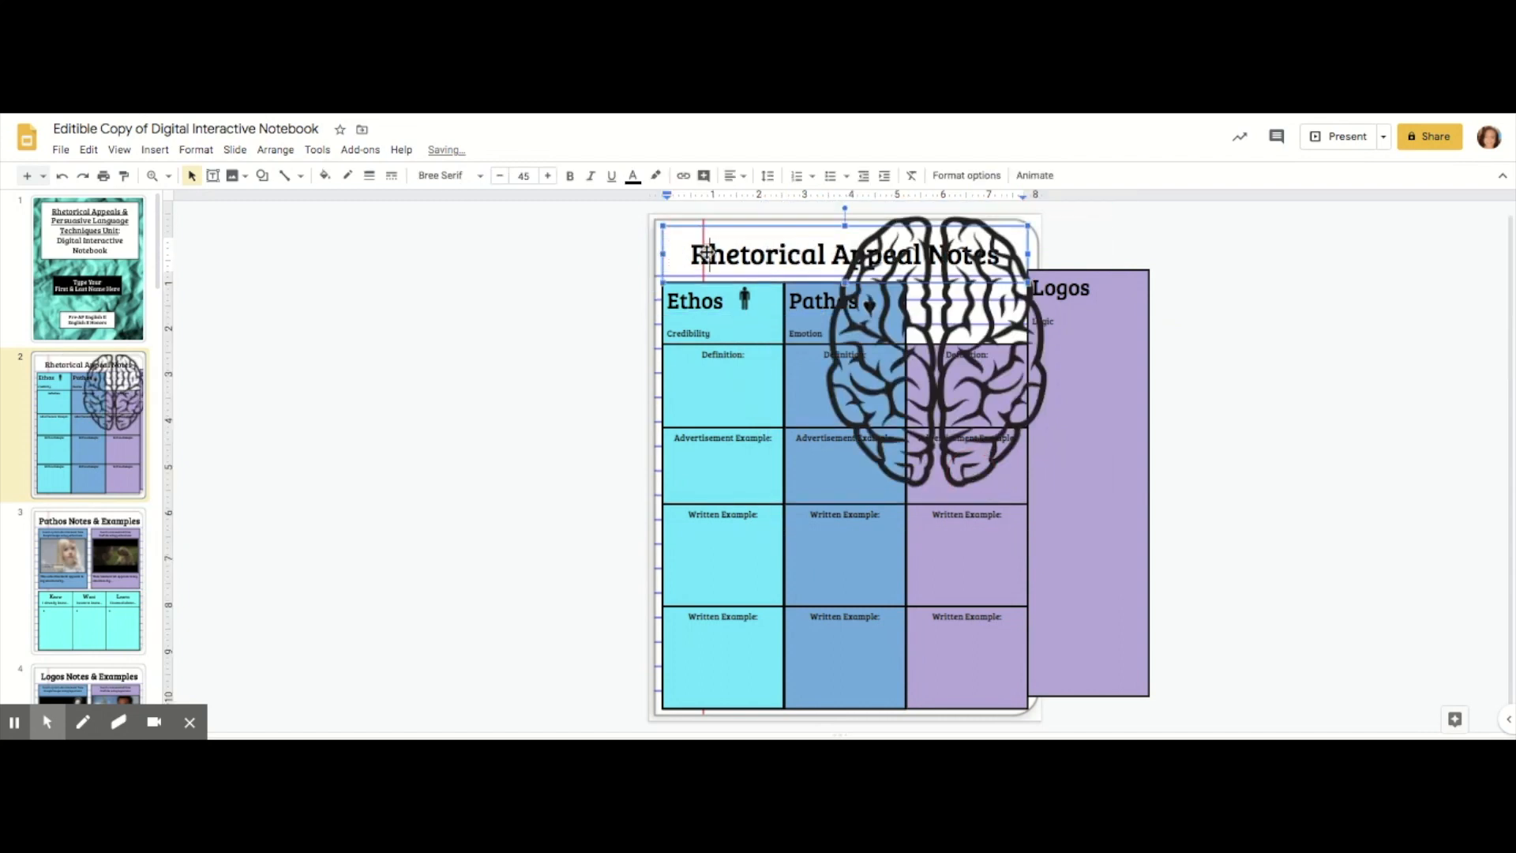
type("poopy")
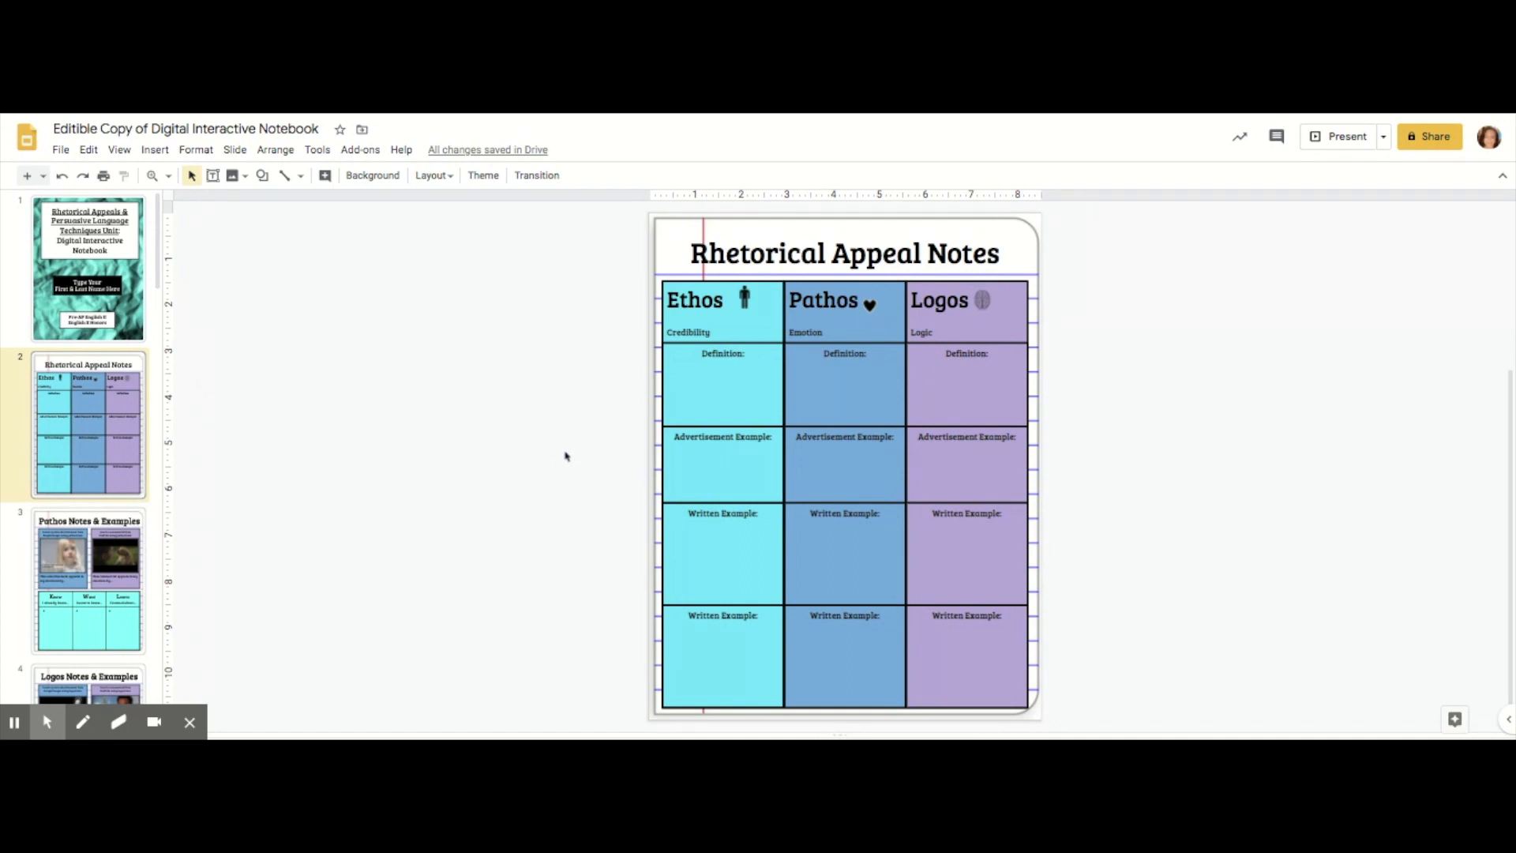
mouse_move(579, 490)
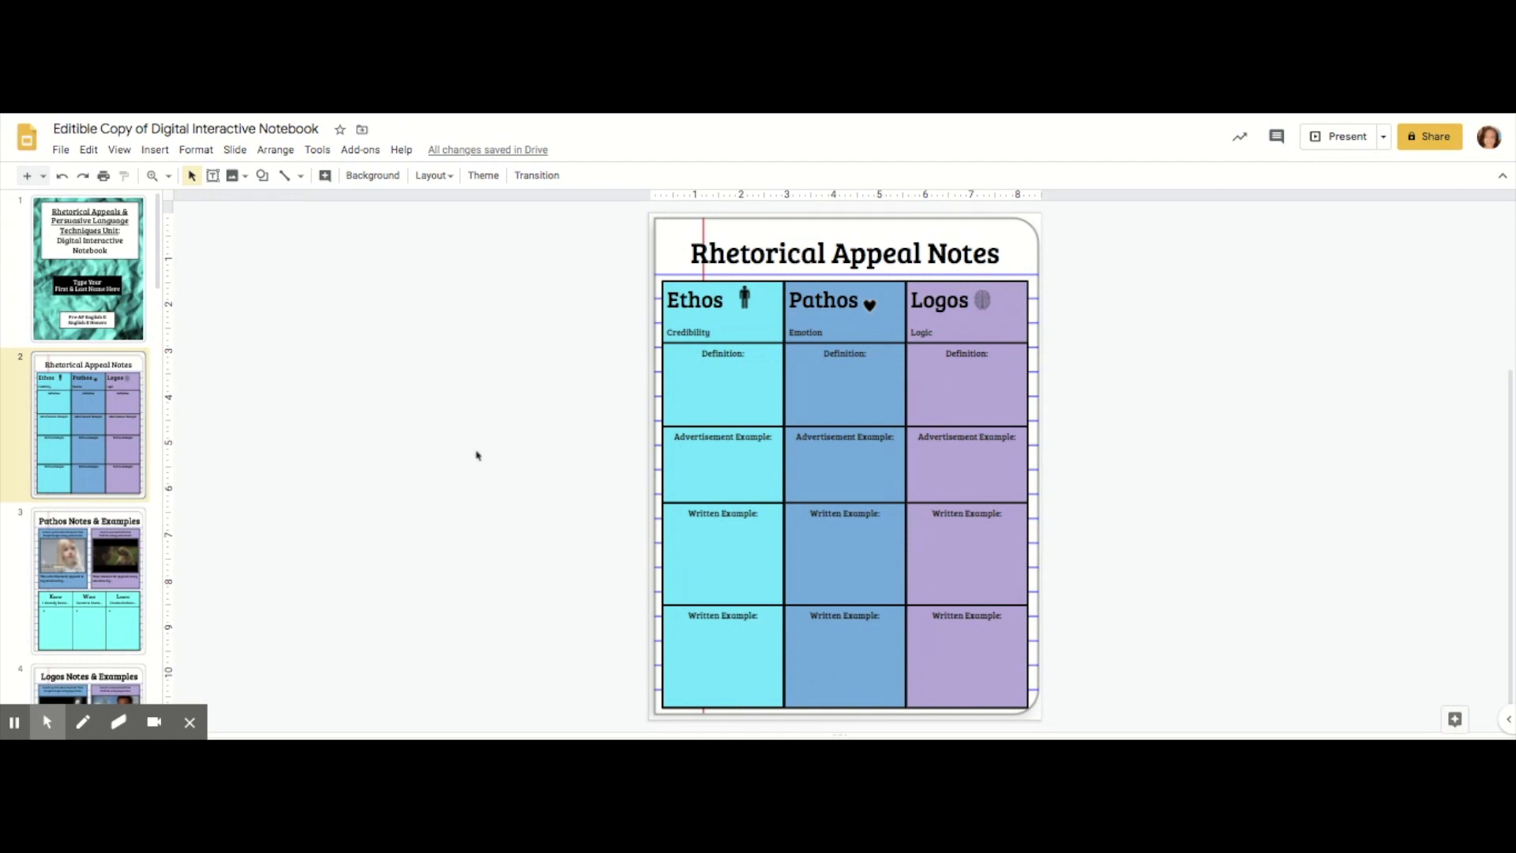
mouse_move(91, 450)
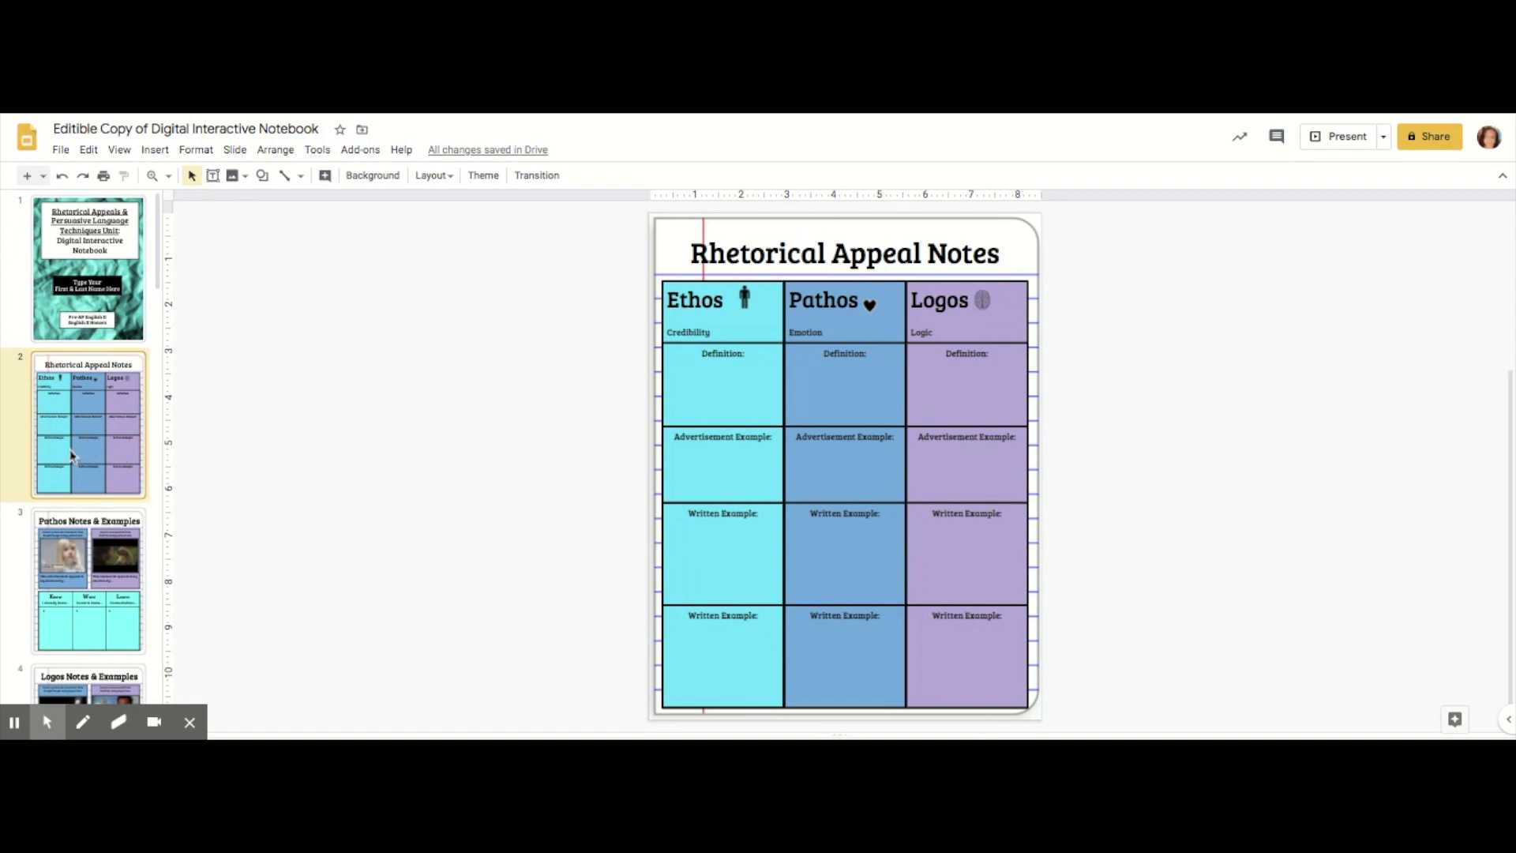
Download the current Rhetorical Appeal Notes slide as a PNG image via File > Download.
left_click(60, 150)
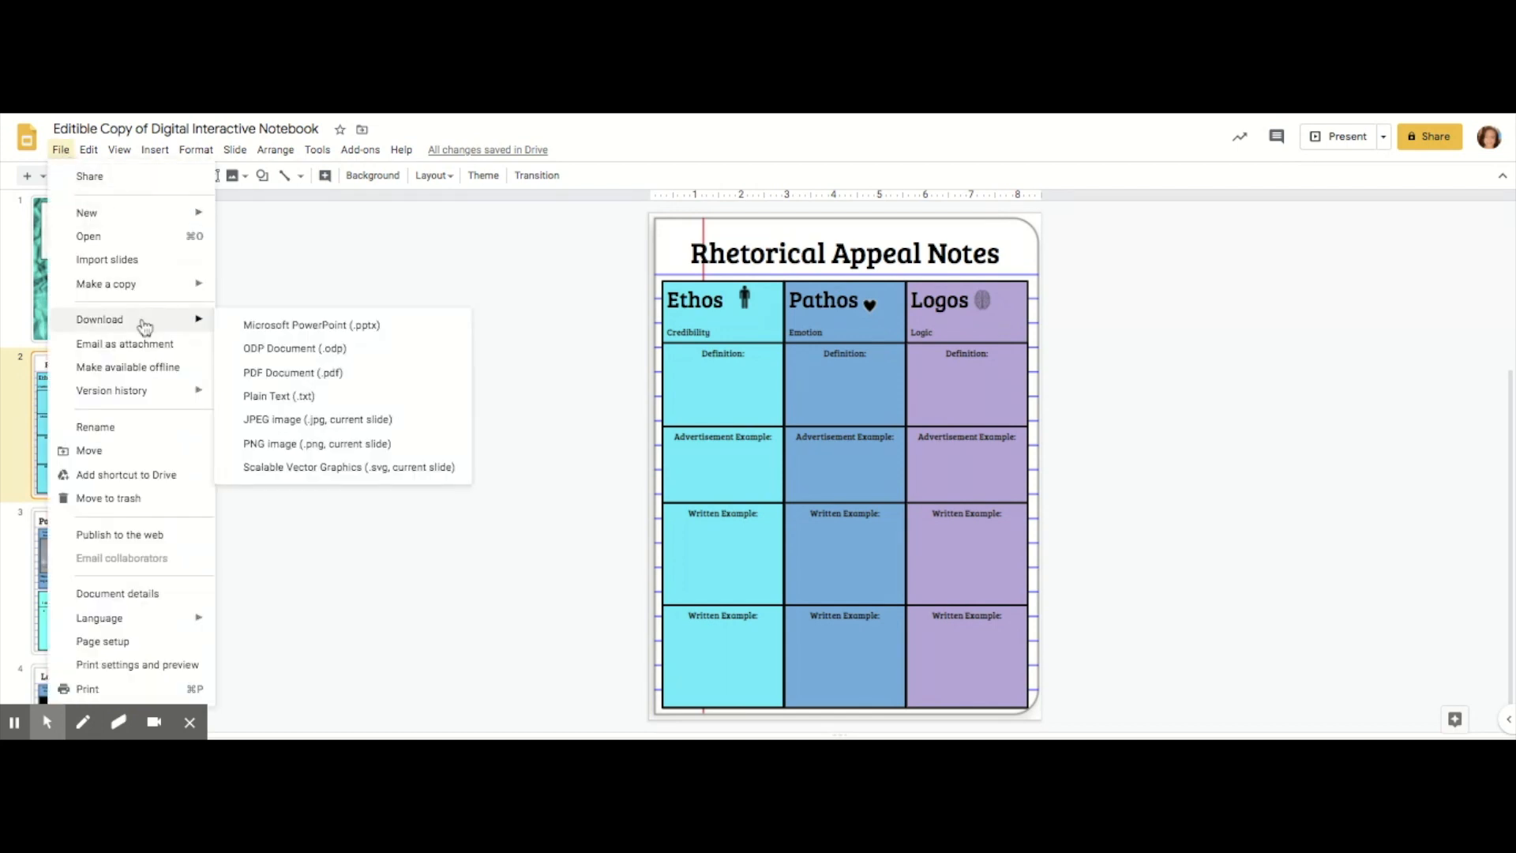
mouse_move(293, 347)
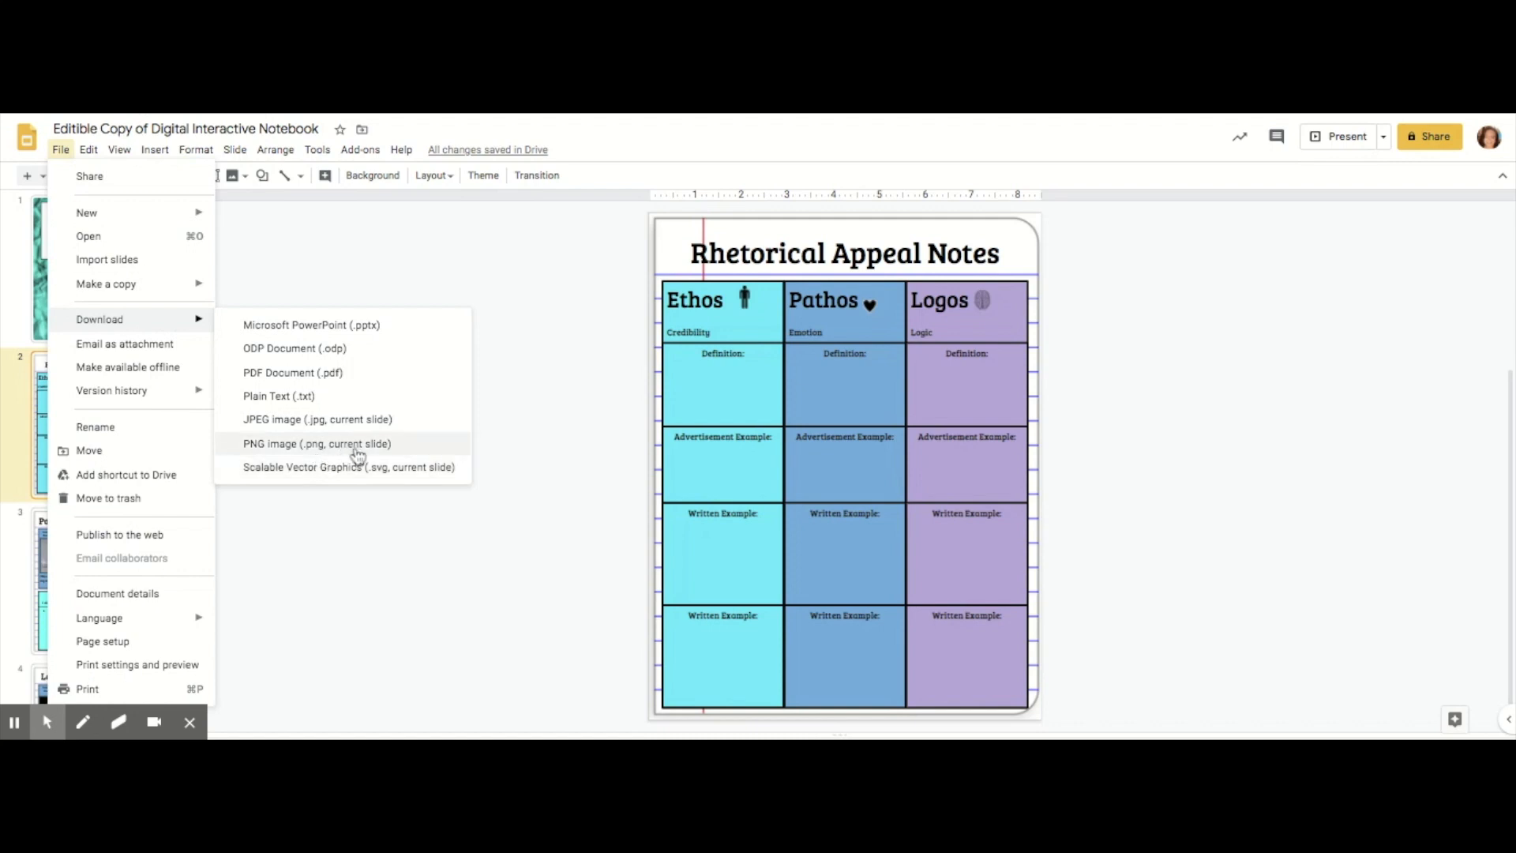
mouse_move(338, 447)
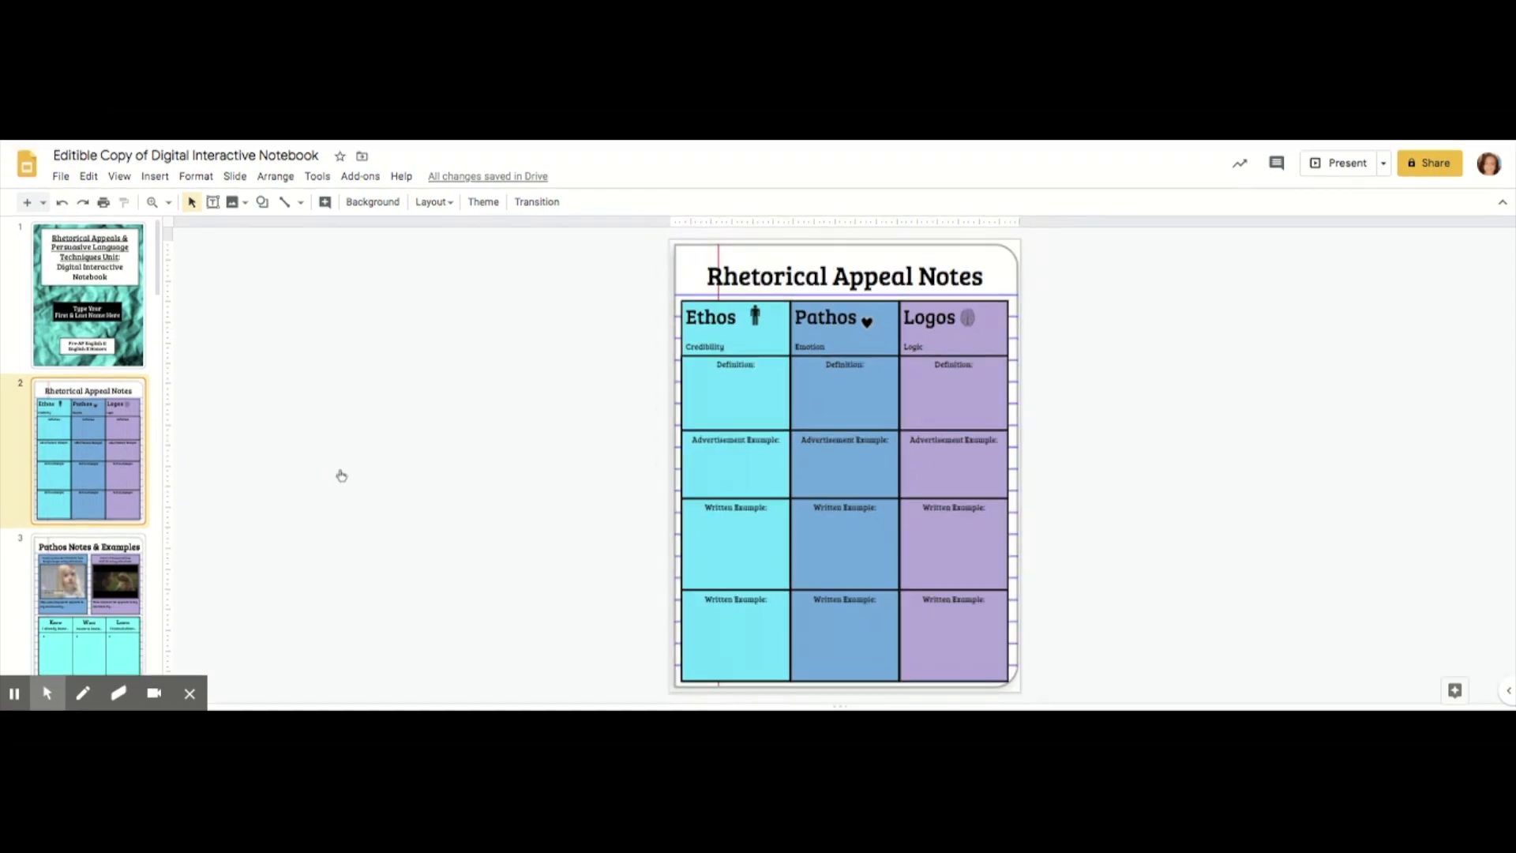
left_click(155, 175)
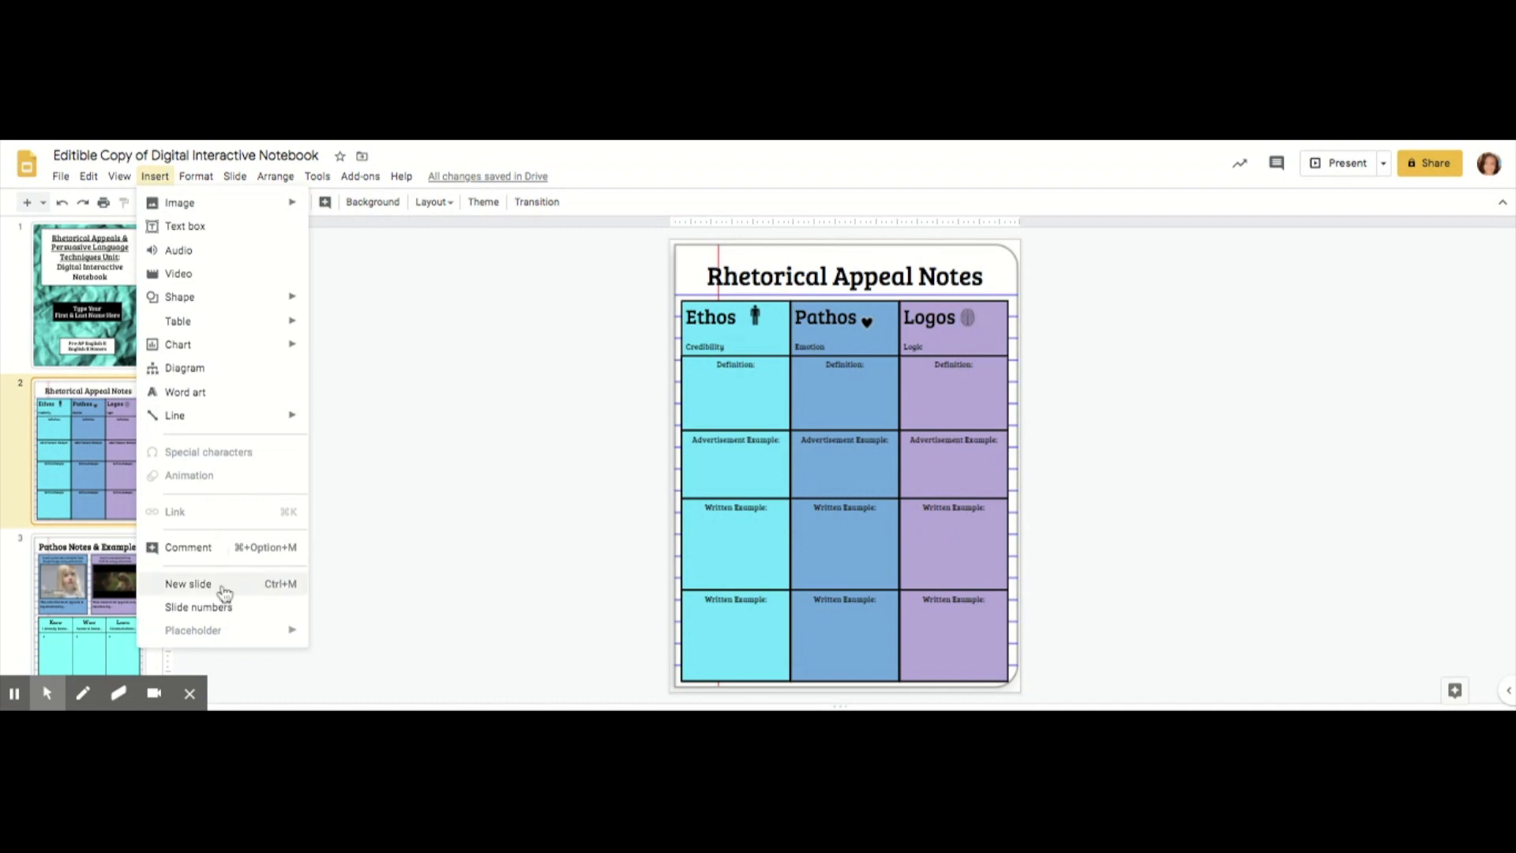
Add a new slide 3 and set the downloaded Rhetorical Appeal Notes PNG as its background.
left_click(188, 583)
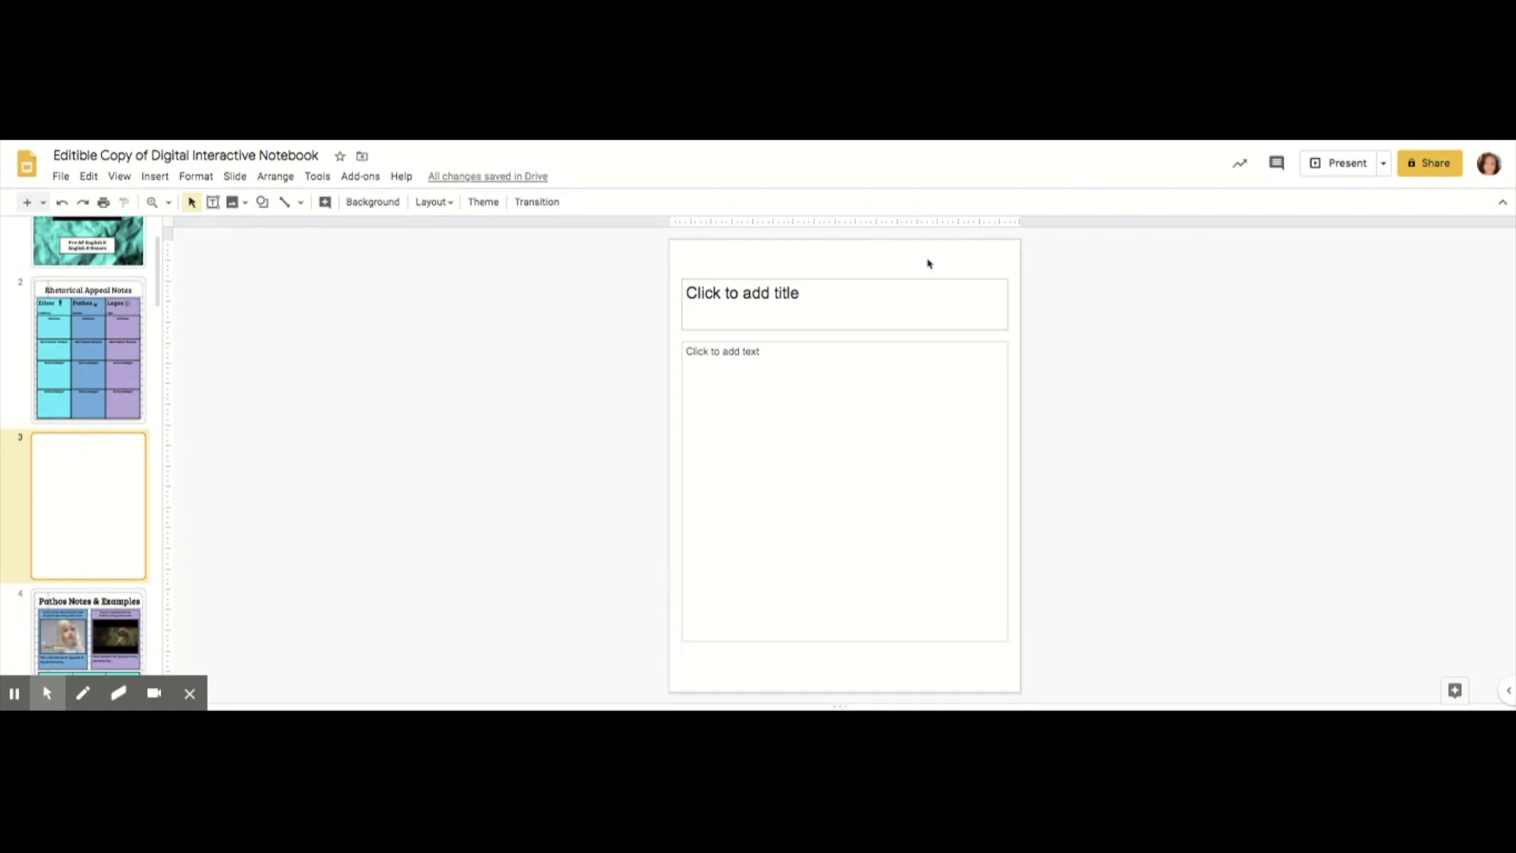
right_click(927, 264)
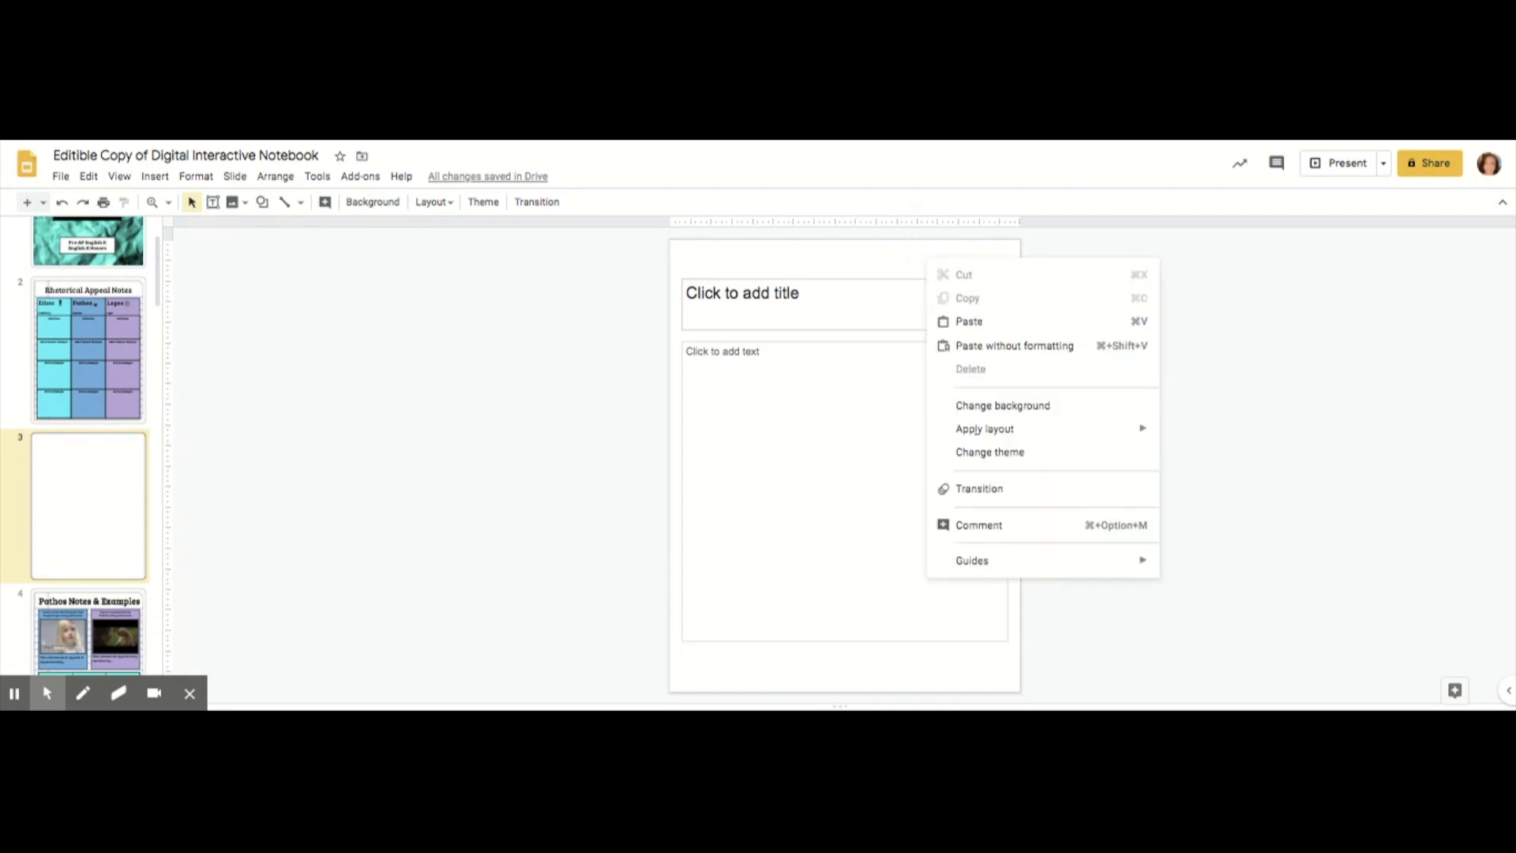
mouse_move(1003, 405)
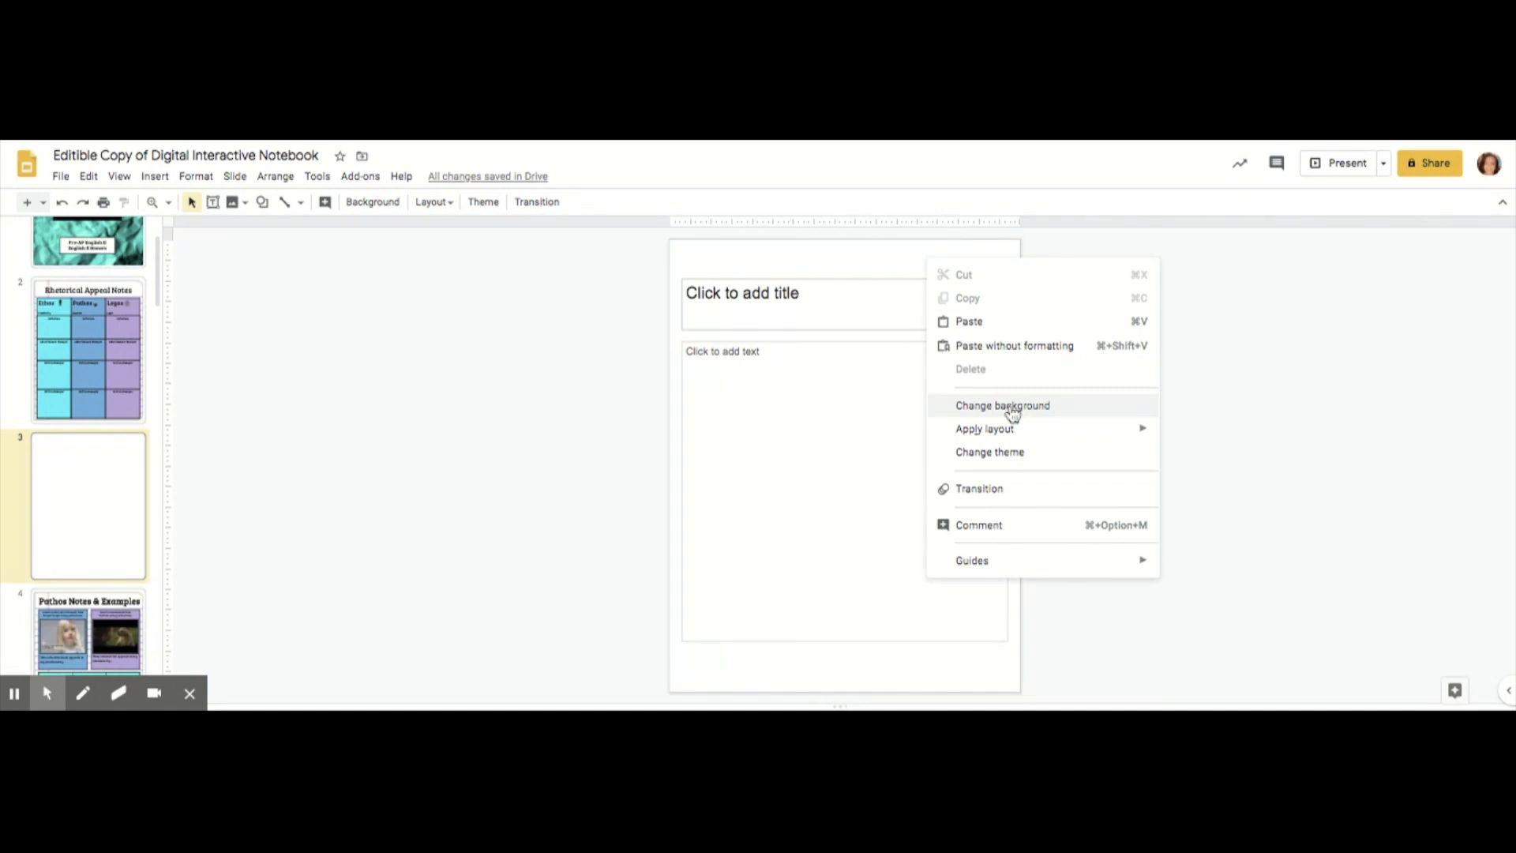
left_click(1003, 406)
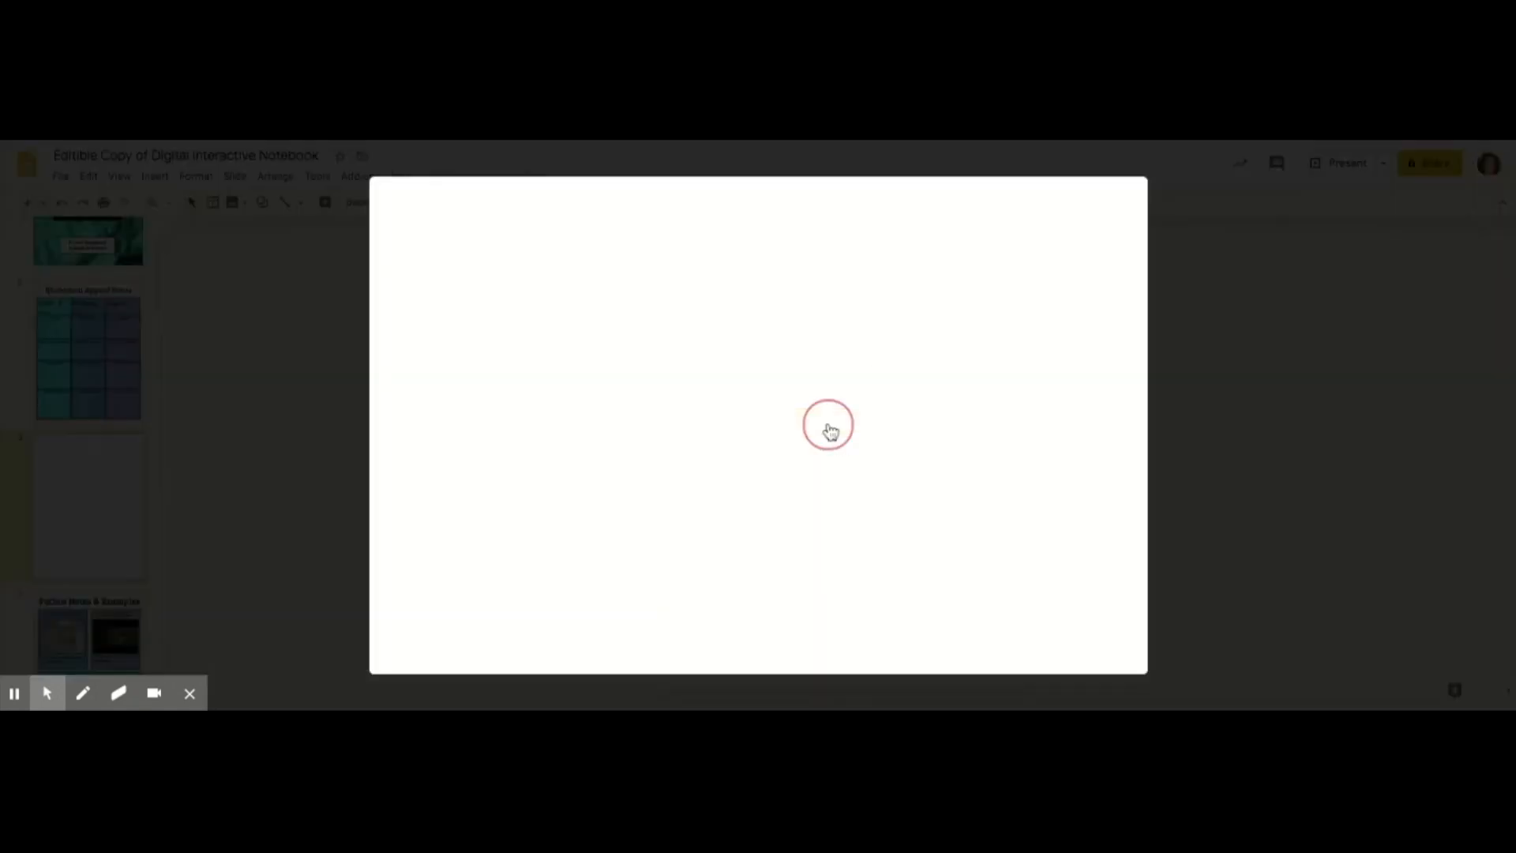
left_click(827, 426)
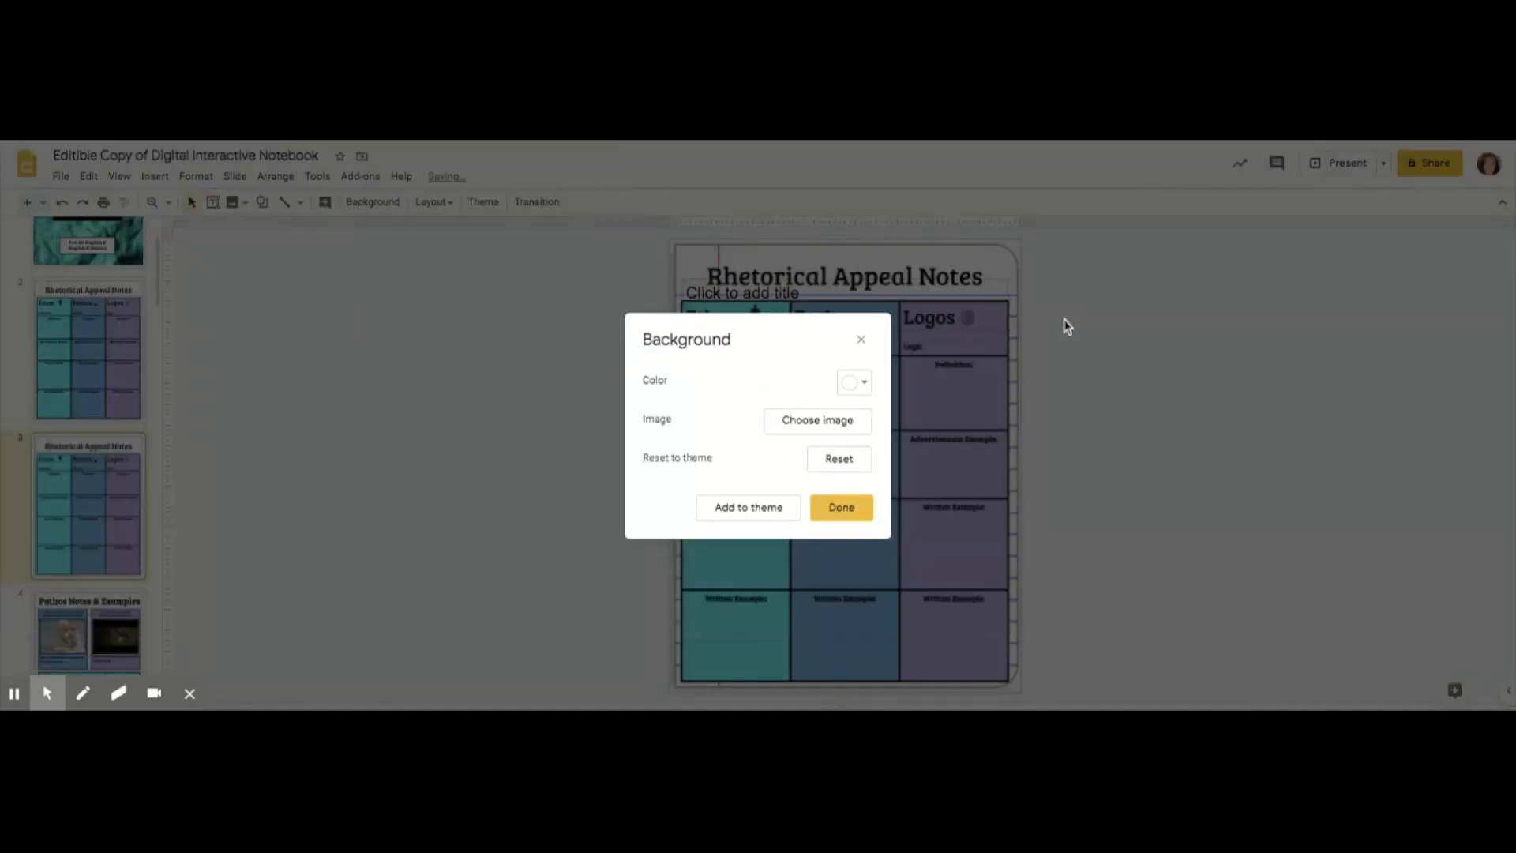
left_click(838, 507)
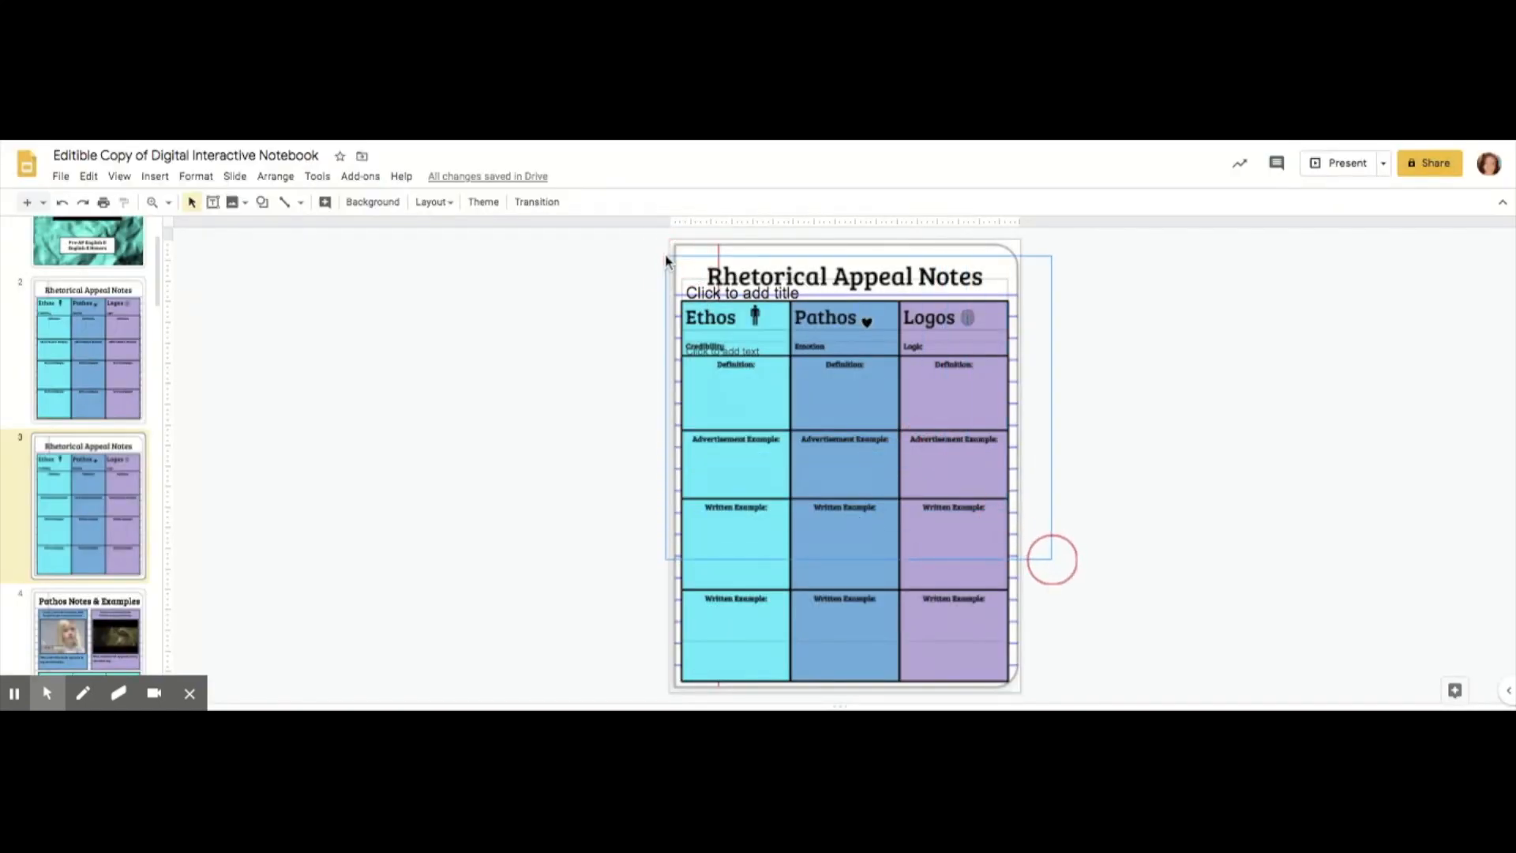
Remove slide 3's empty placeholders, leaving only the Rhetorical Appeal Notes background image.
left_click(976, 375)
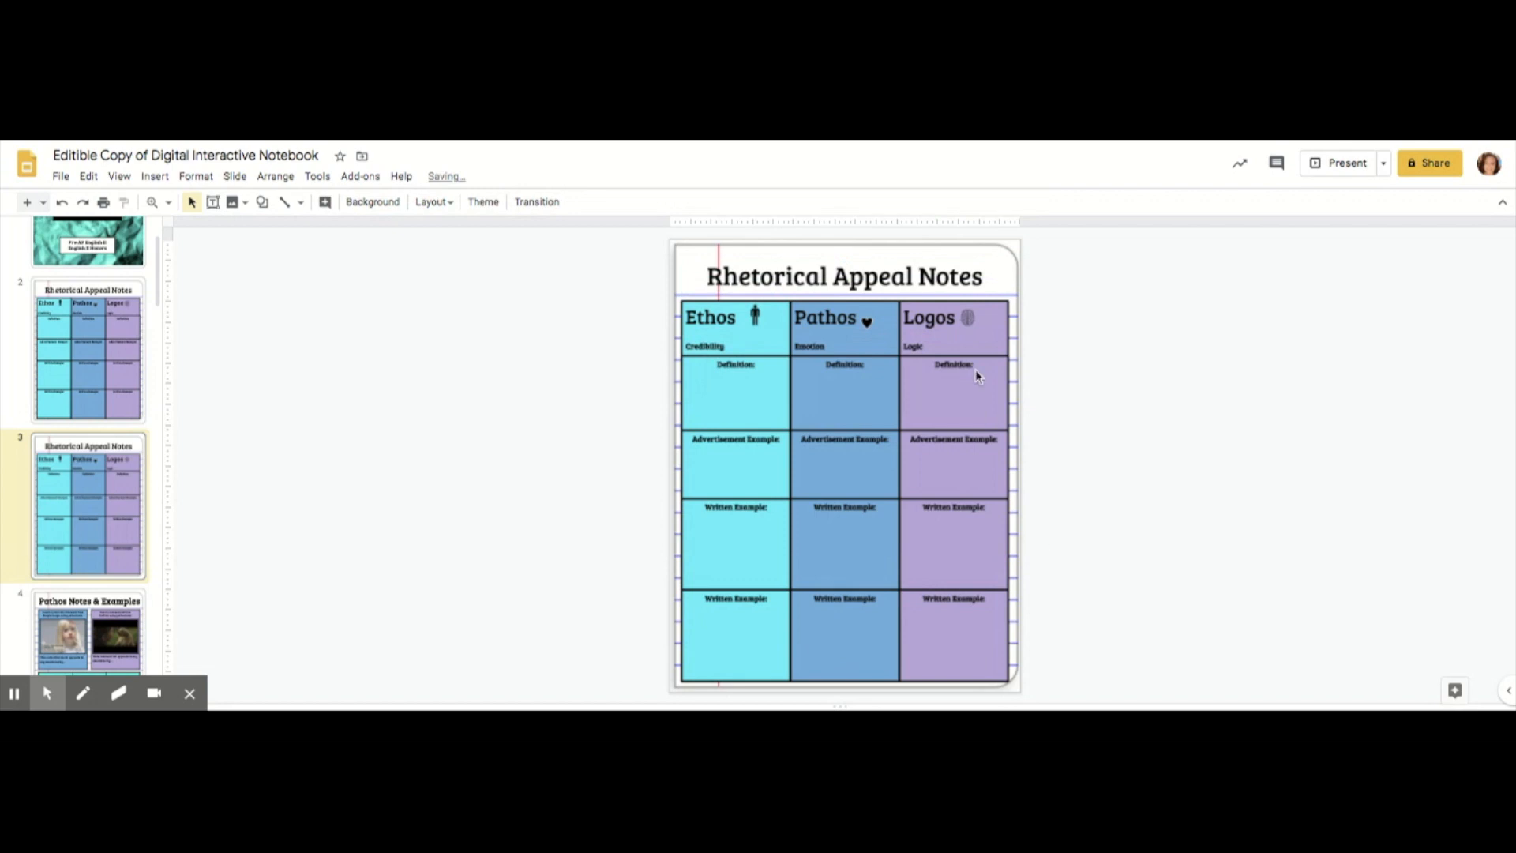
mouse_move(803, 300)
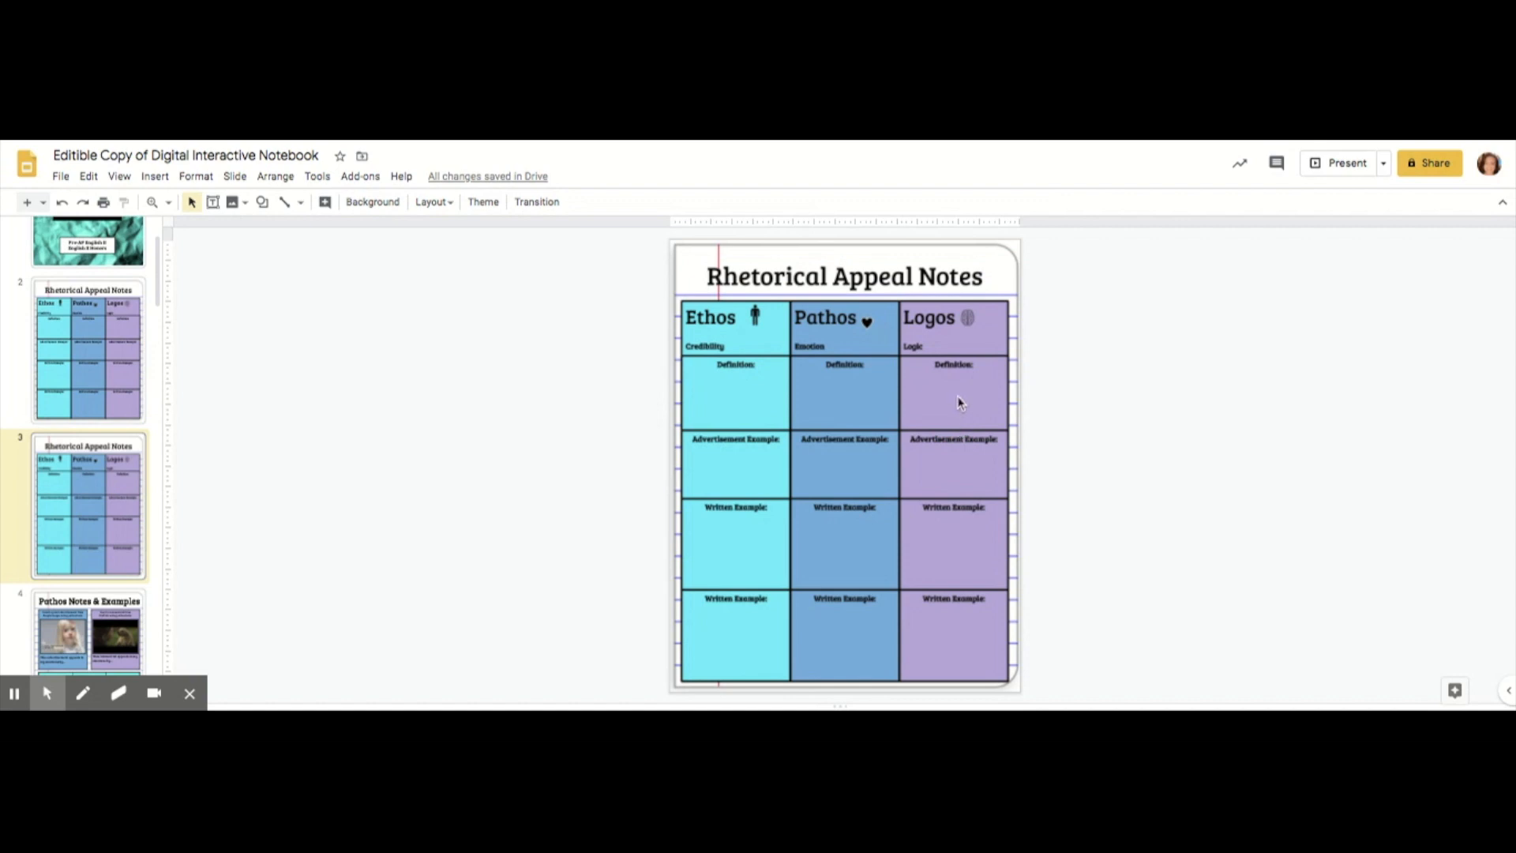
mouse_move(106, 363)
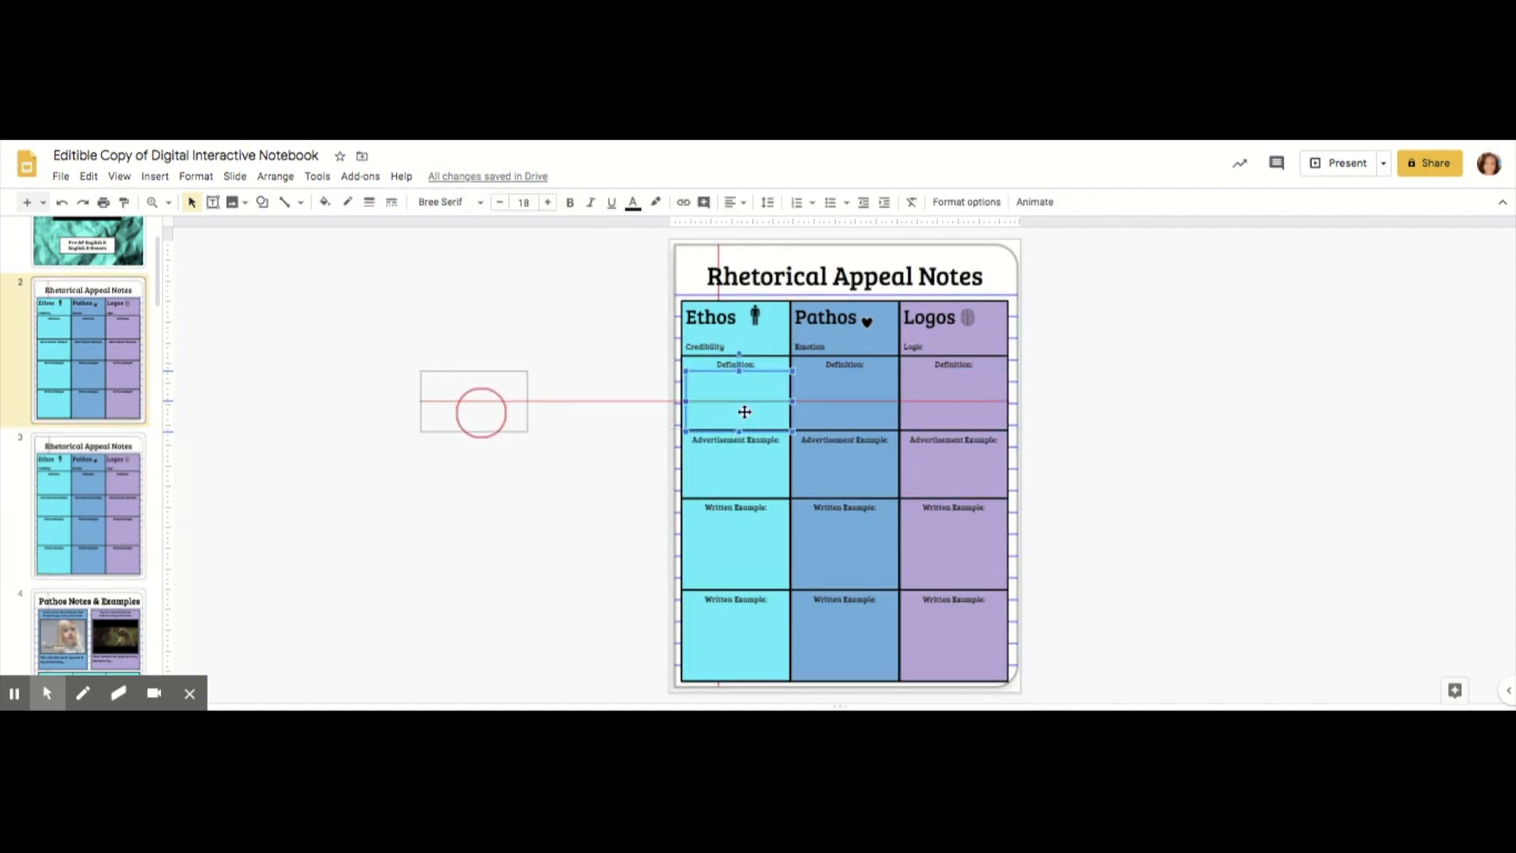
left_click_drag(734, 401, 678, 585)
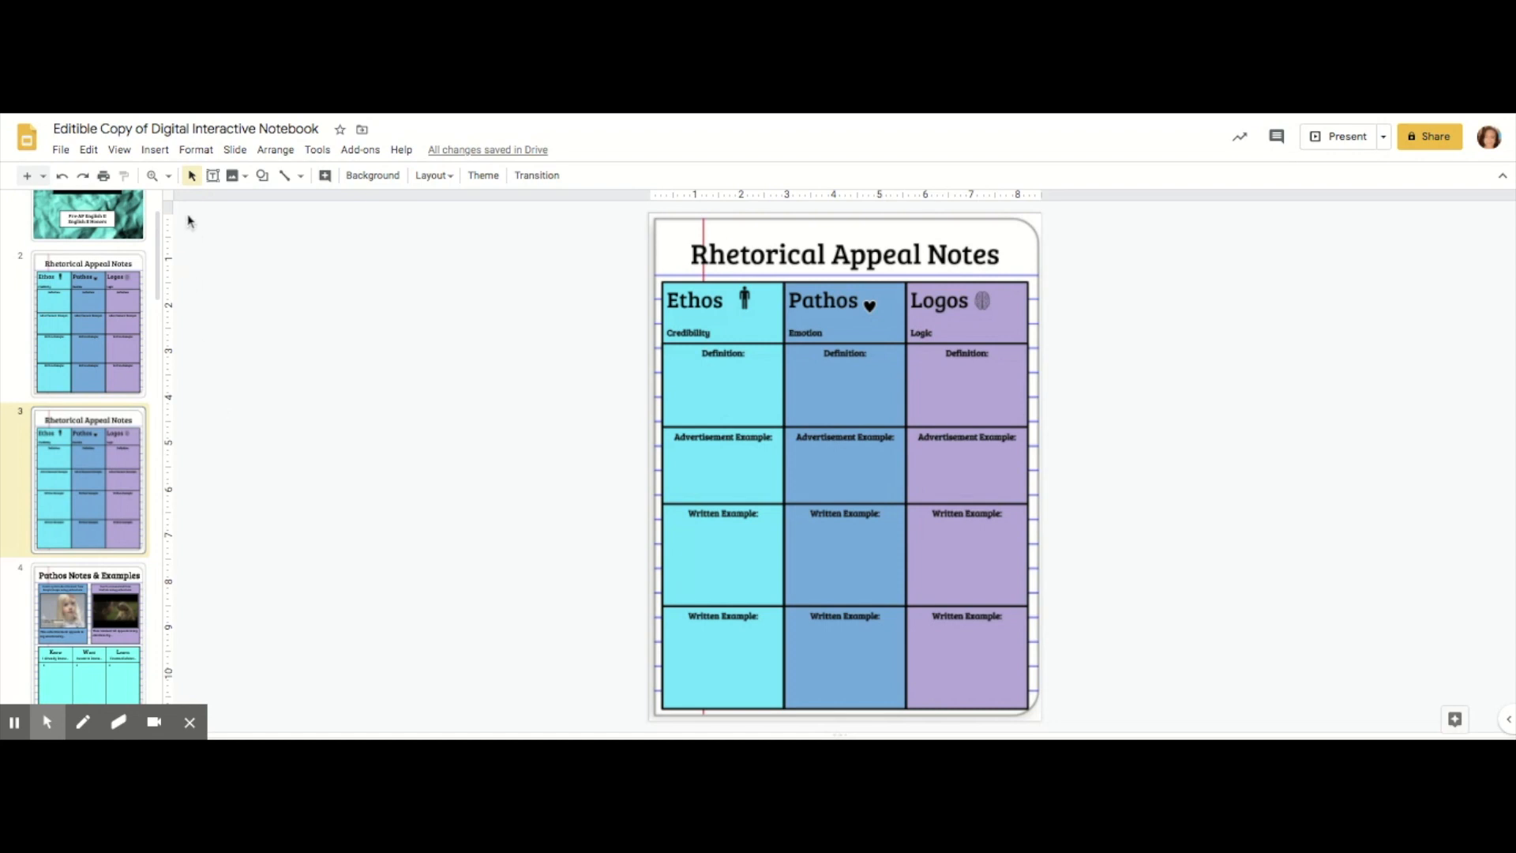
Draw a new text box inside slide 3's Ethos Definition cell.
left_click(154, 150)
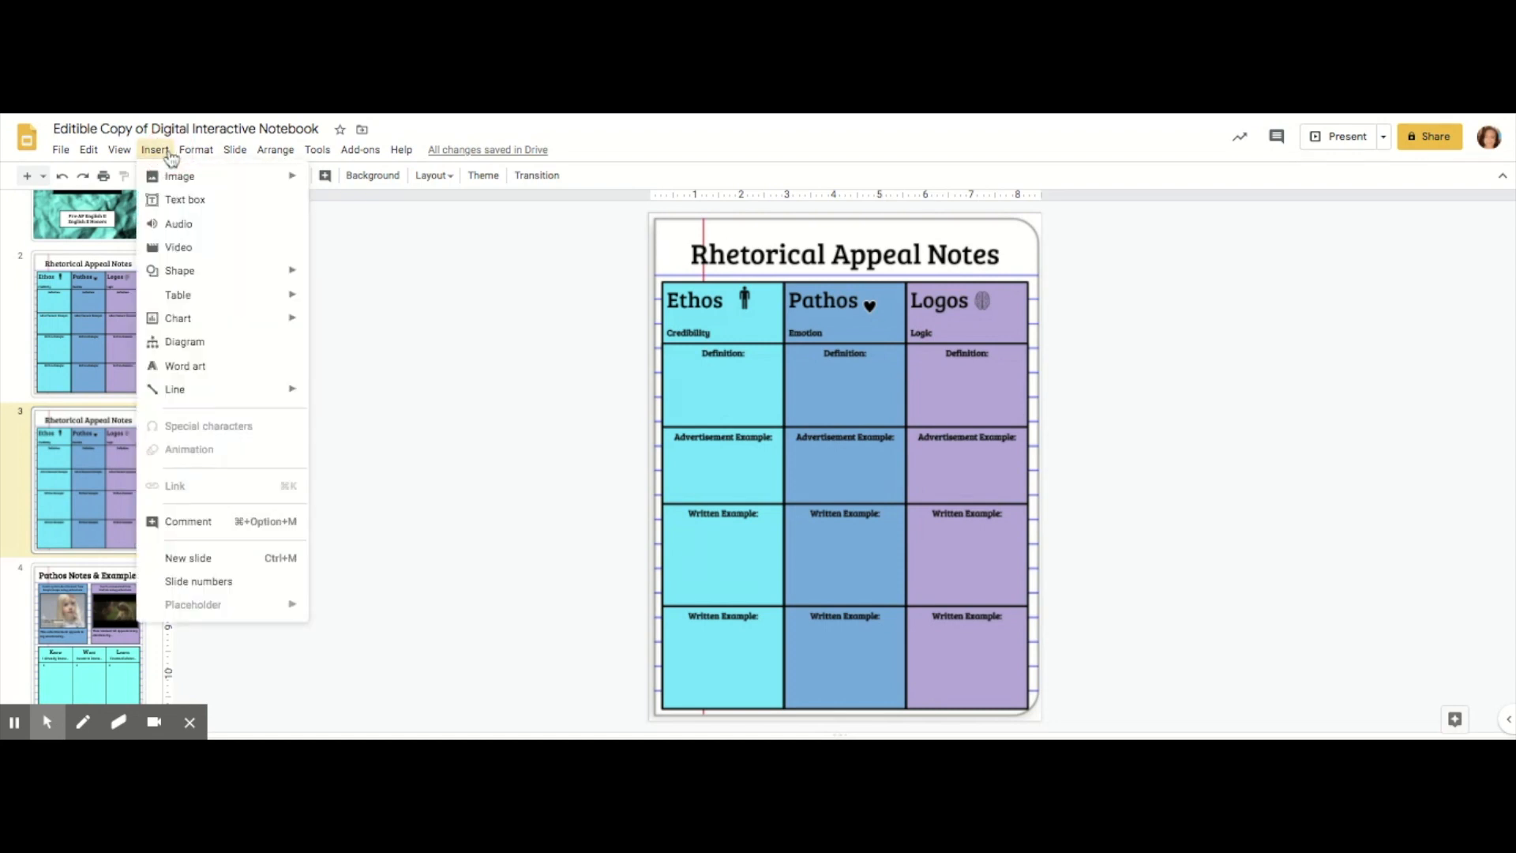
left_click(185, 199)
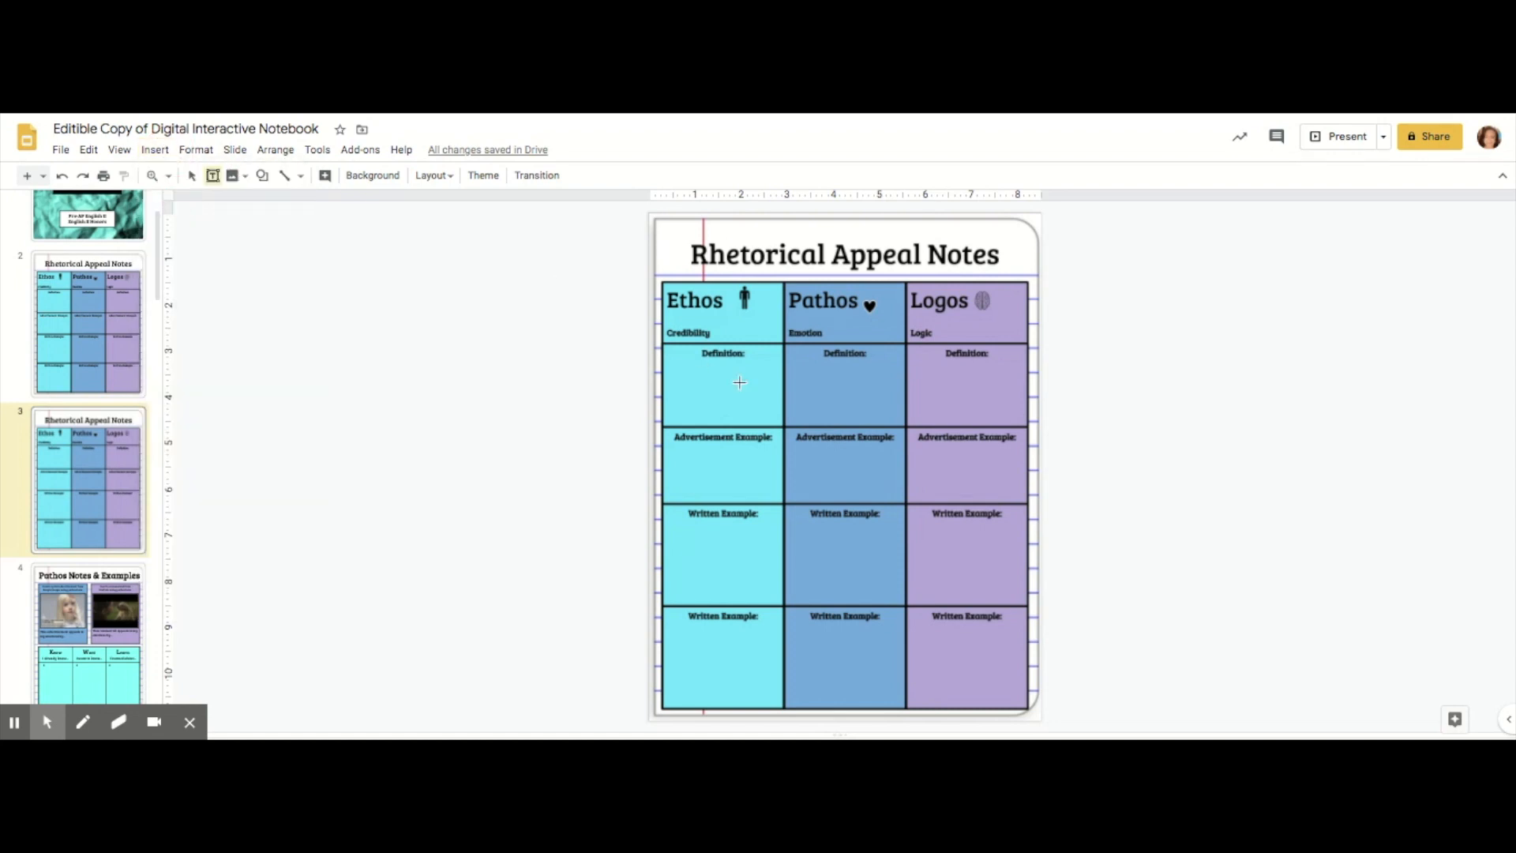
left_click(722, 387)
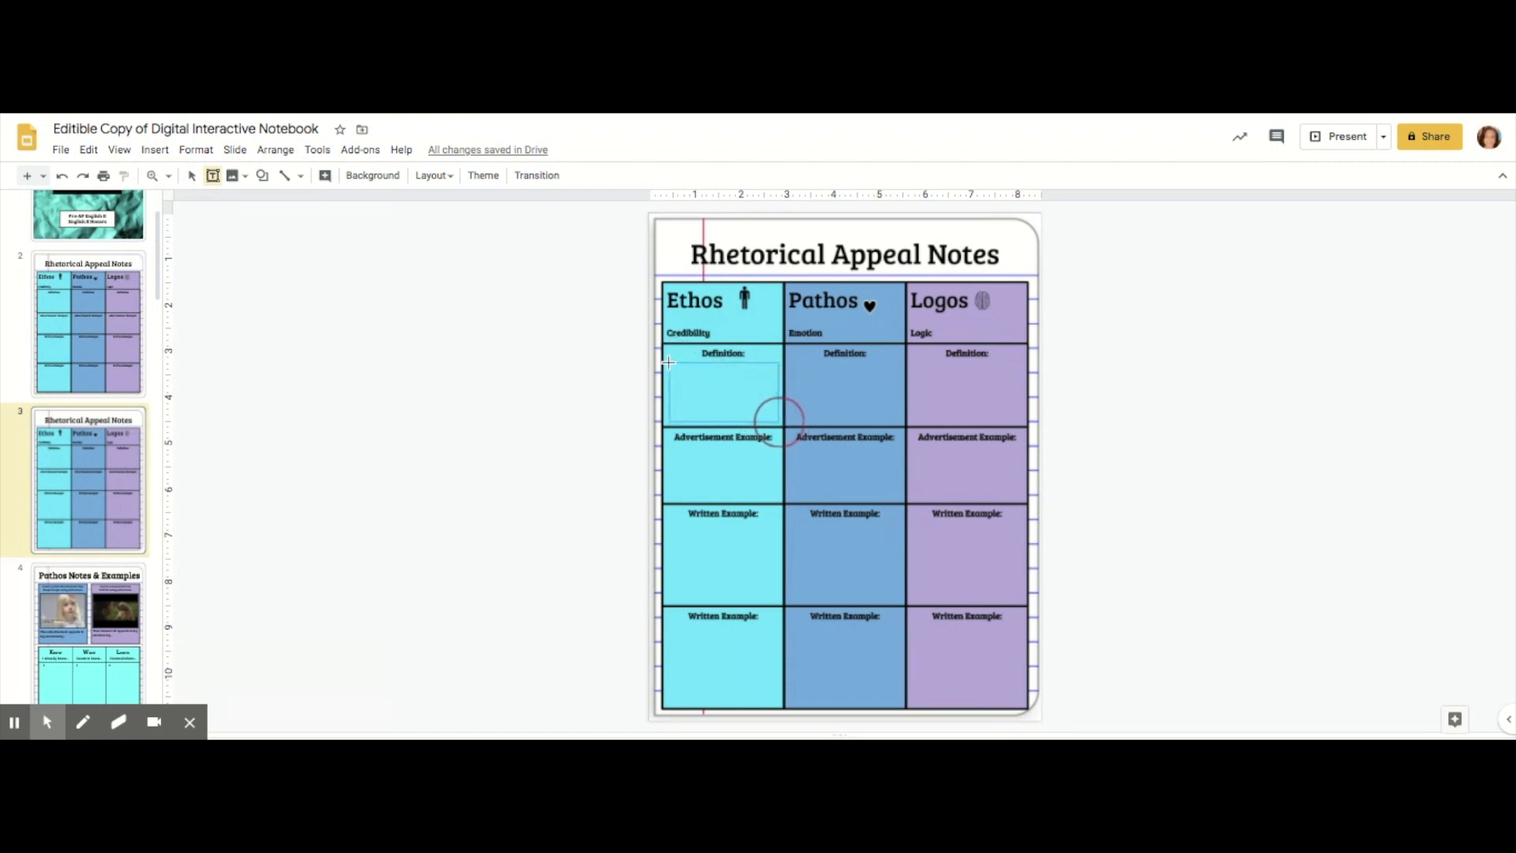
left_click(722, 392)
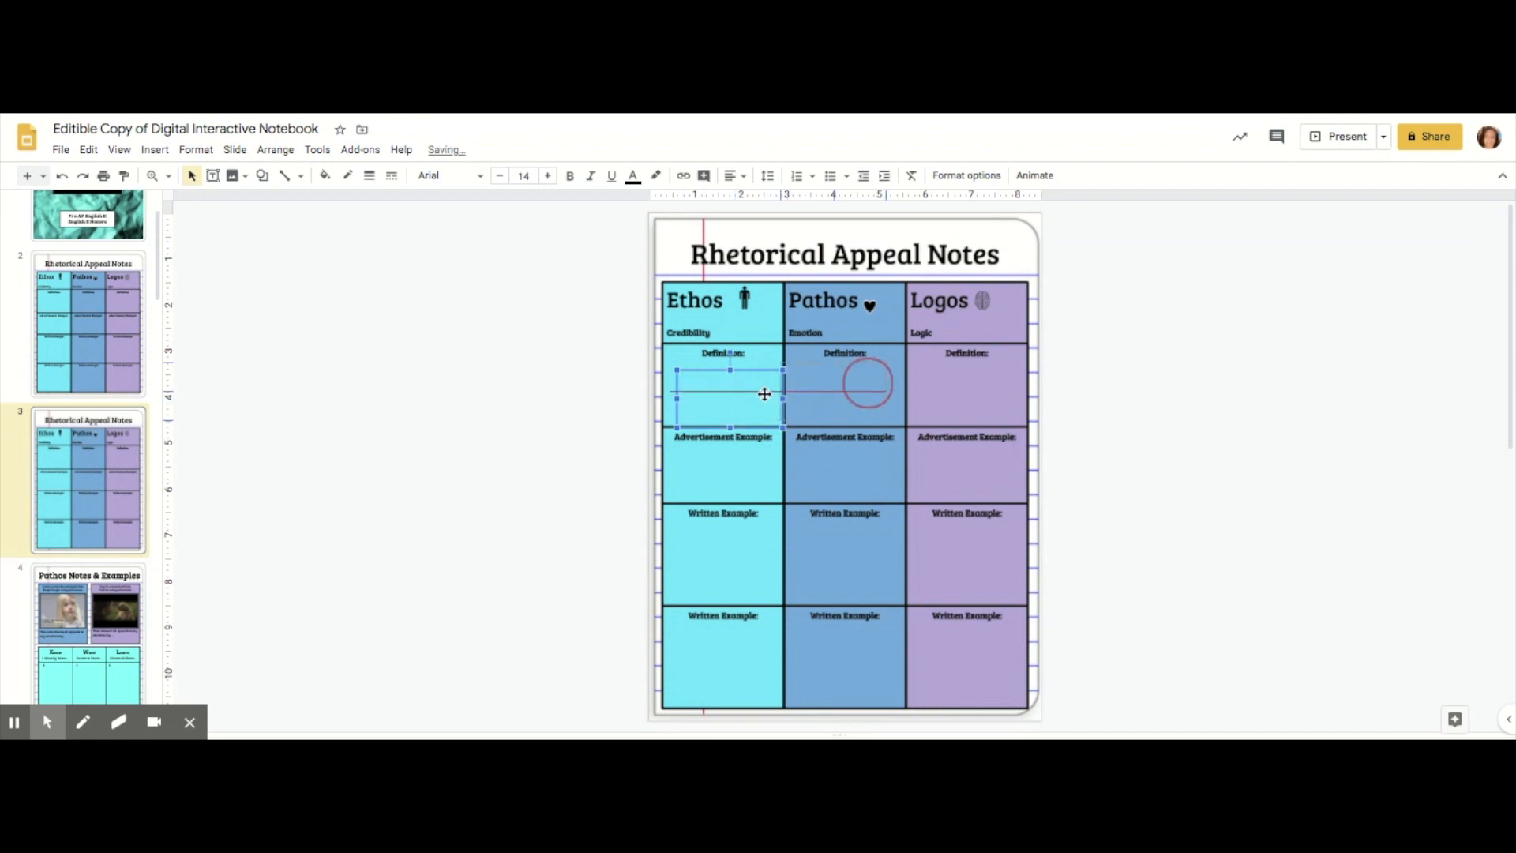
left_click(844, 387)
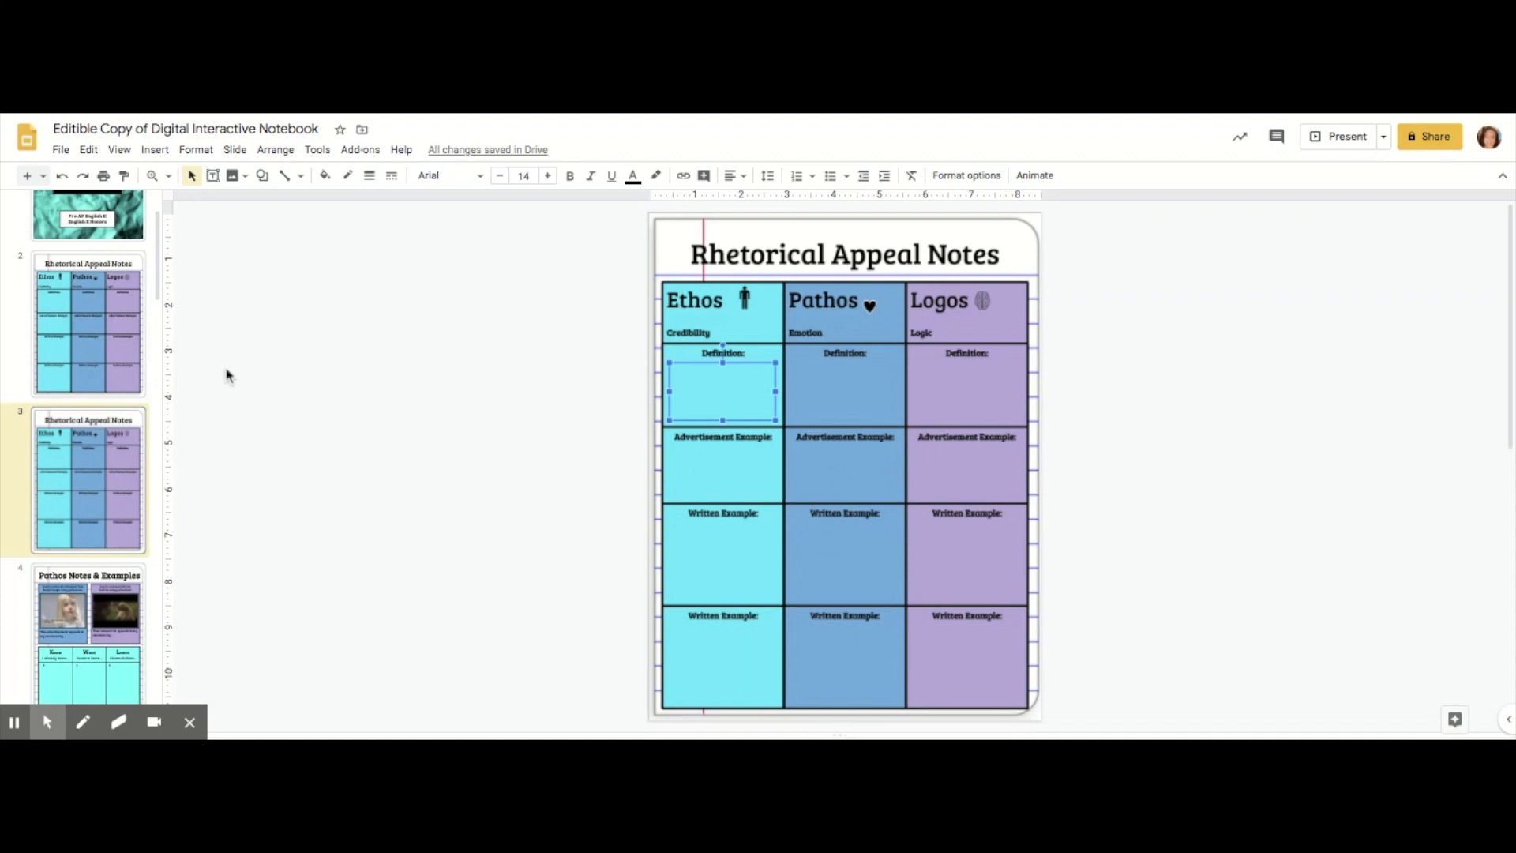
Switch to slide 2 and select all its overlaid cell text boxes.
left_click(724, 667)
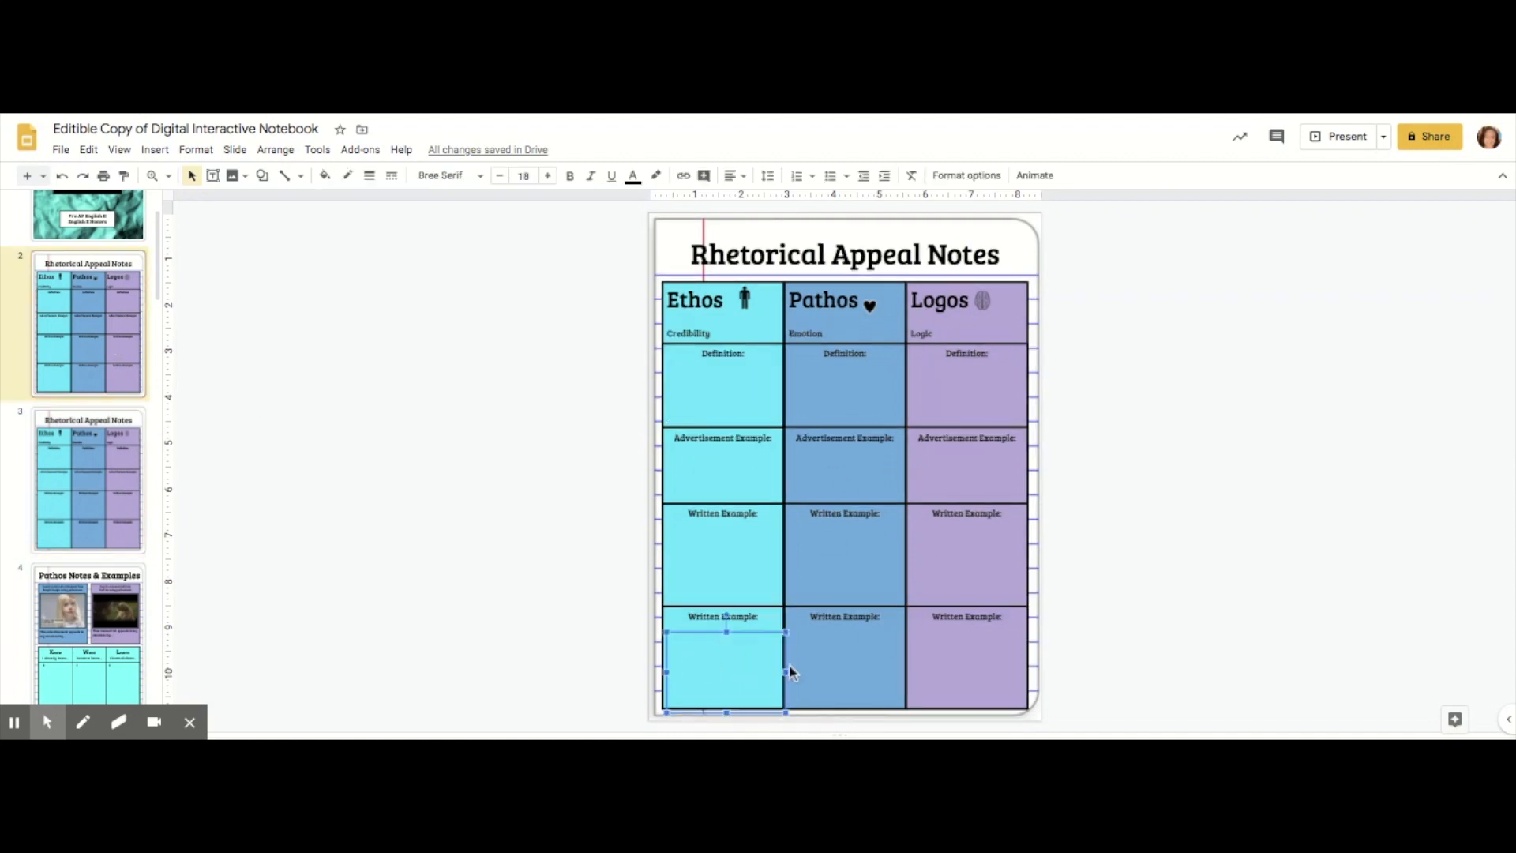
left_click(966, 581)
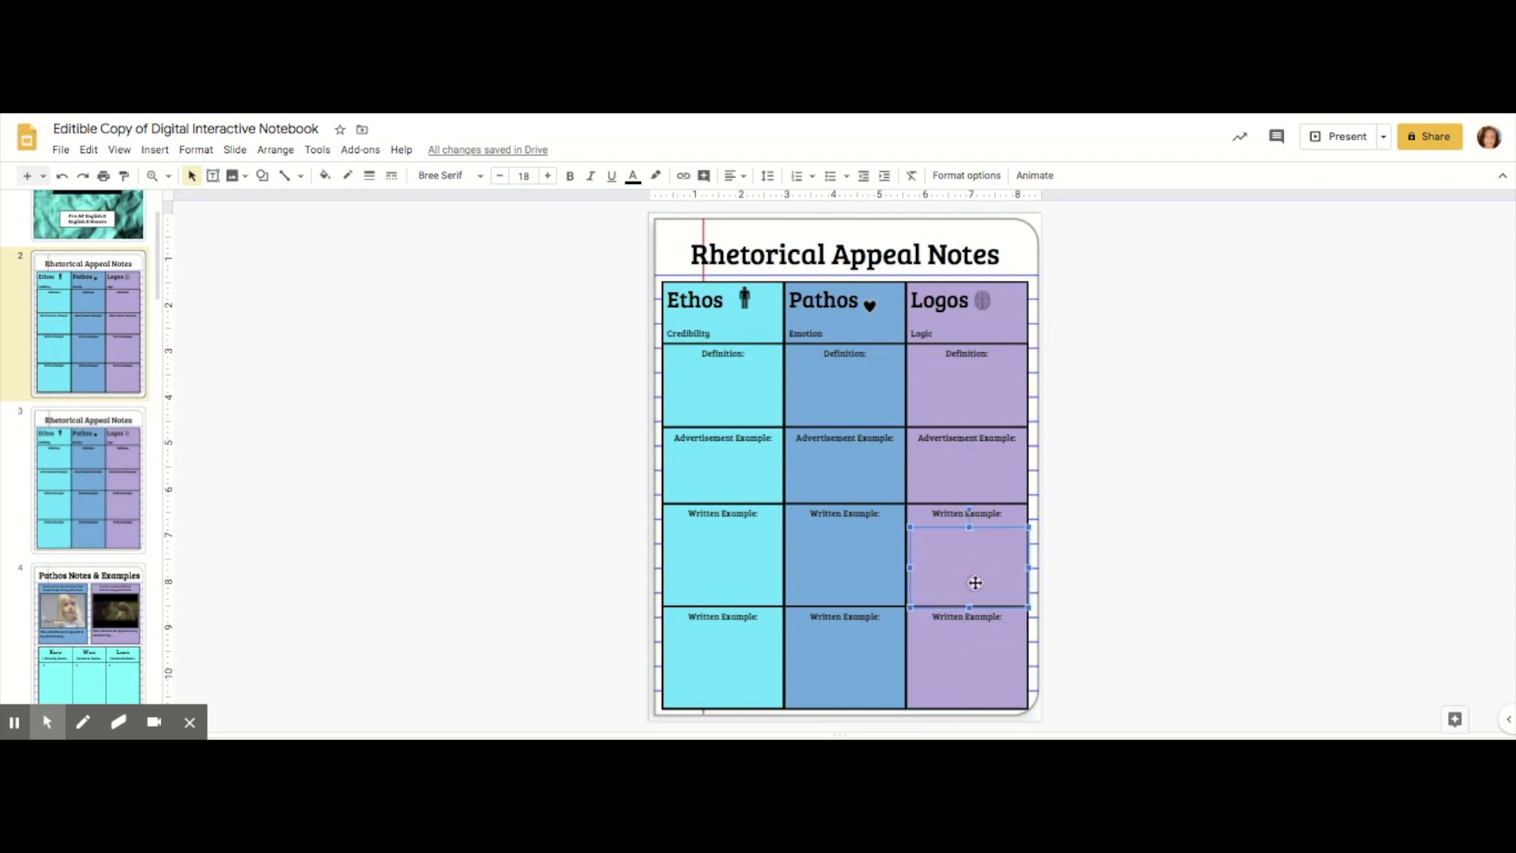
left_click(722, 556)
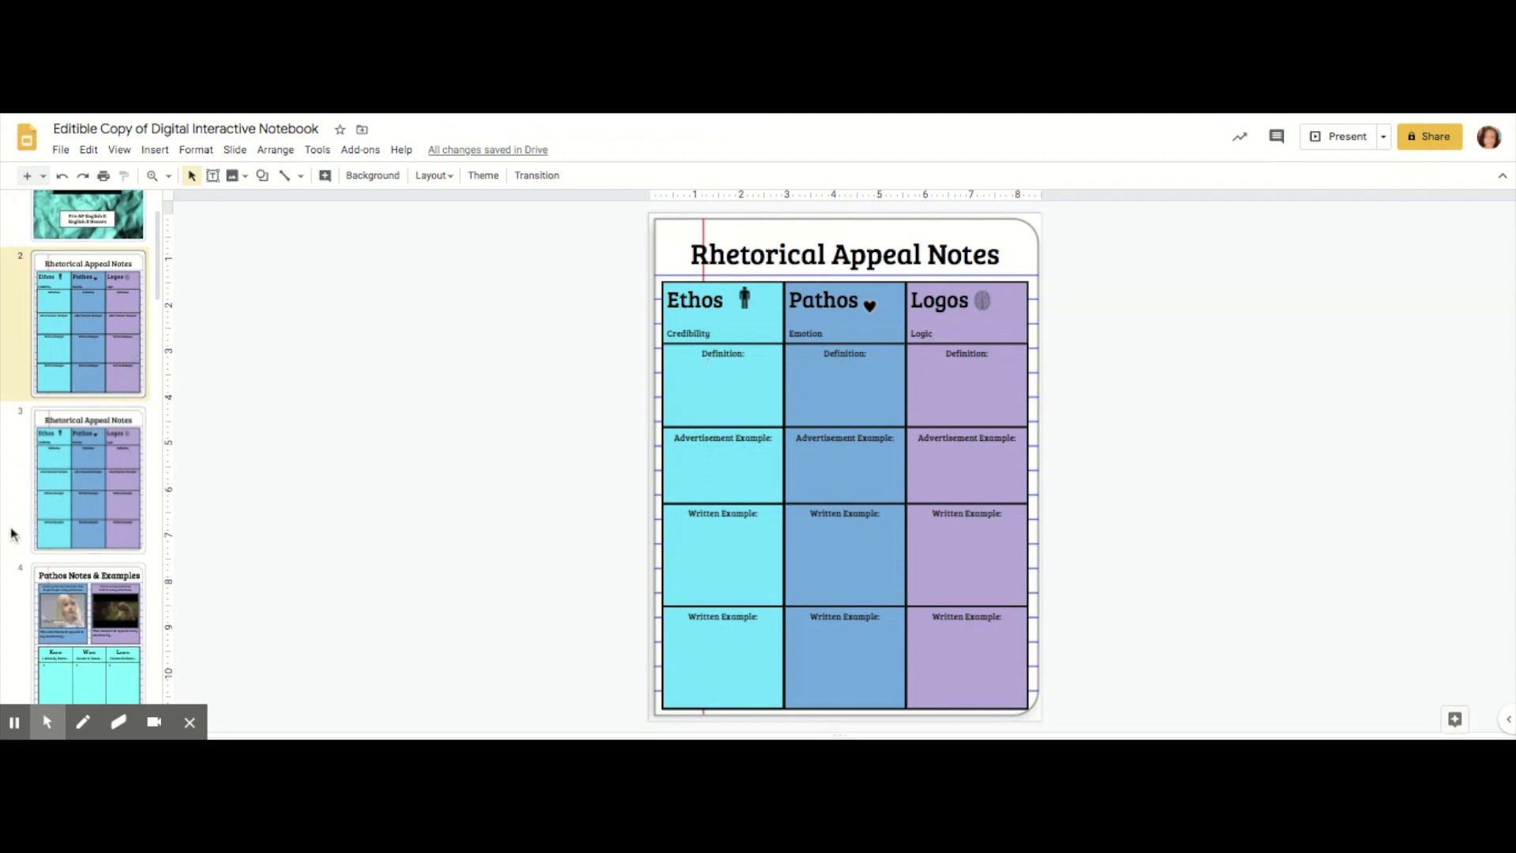
left_click(843, 464)
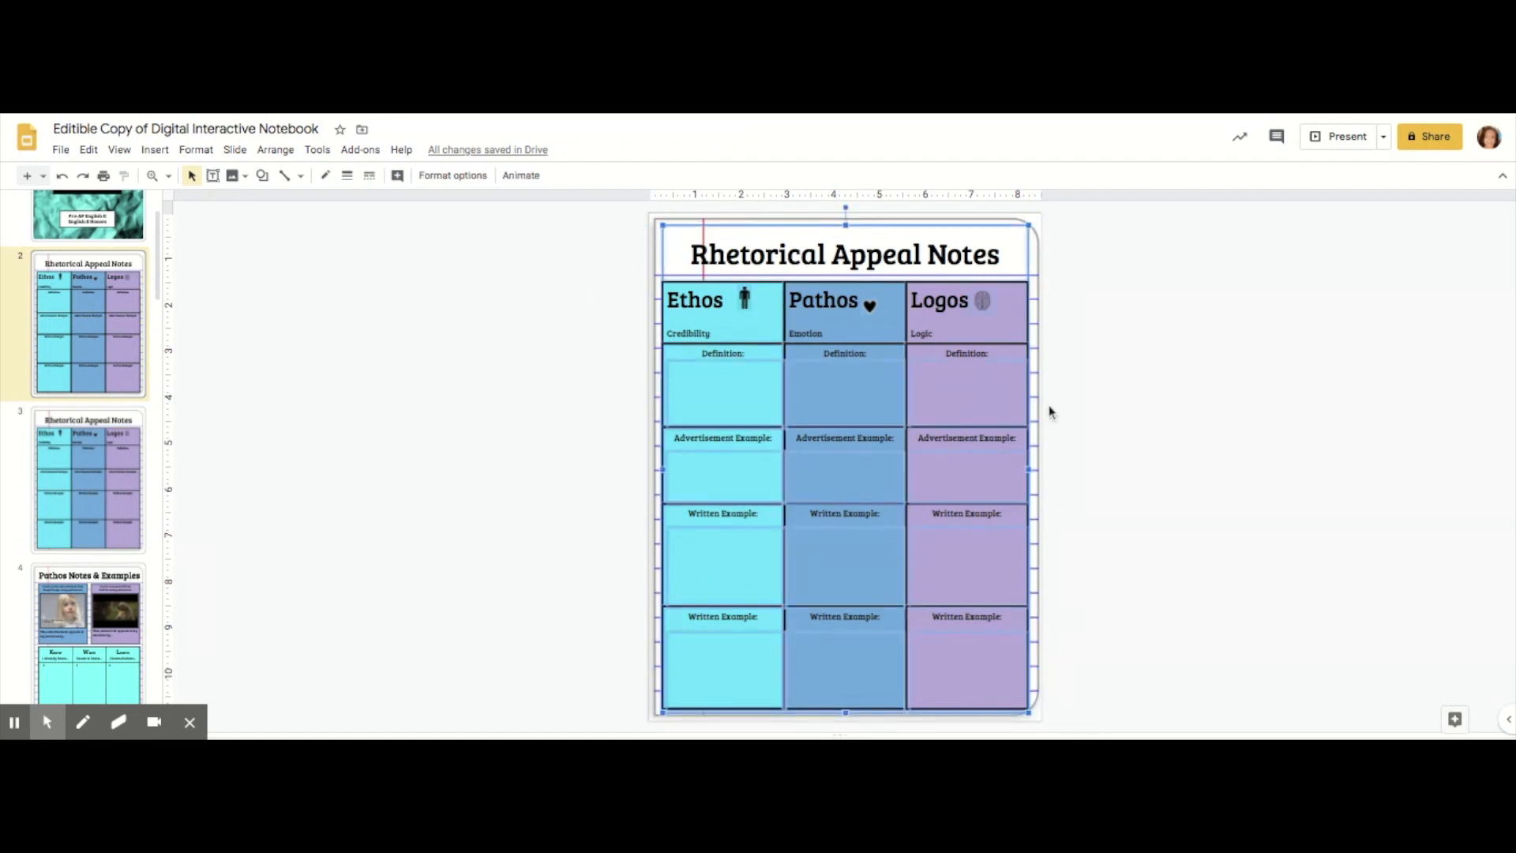
mouse_move(1083, 295)
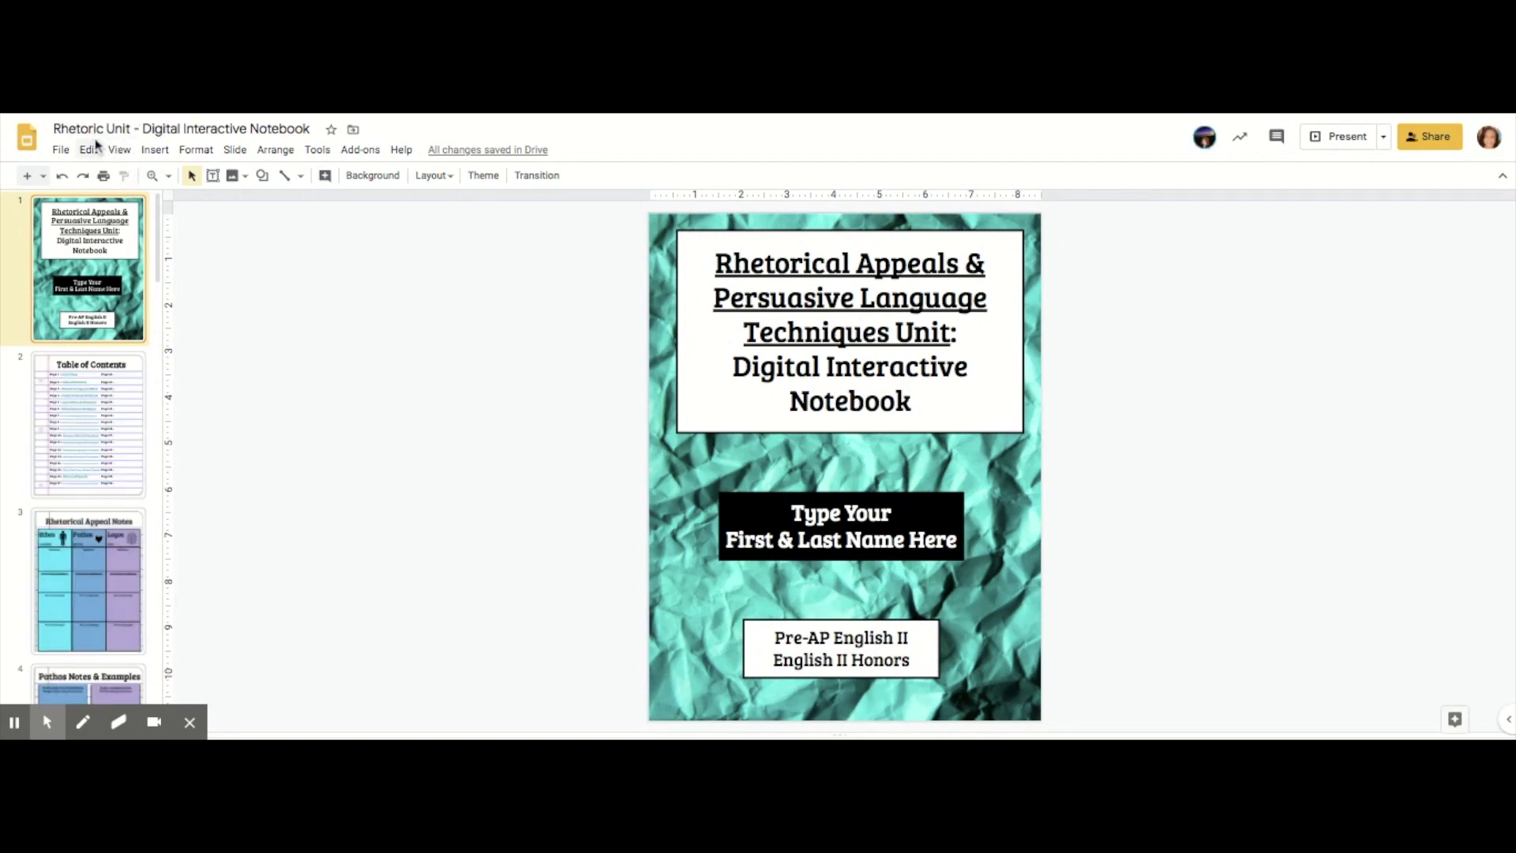
mouse_move(210, 352)
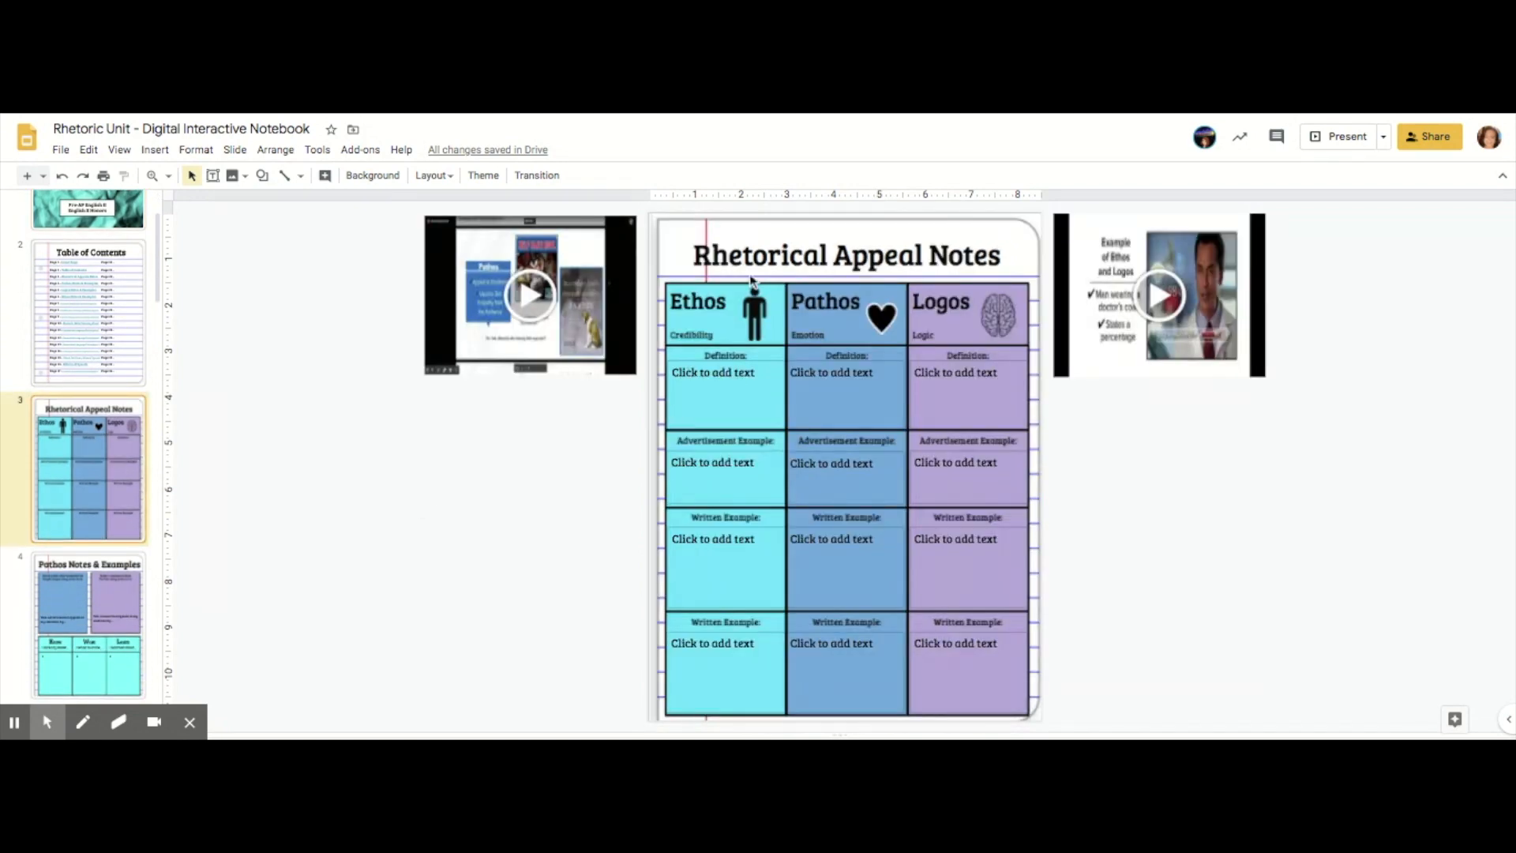
Go to slide 4, Pathos Notes & Examples.
left_click(88, 618)
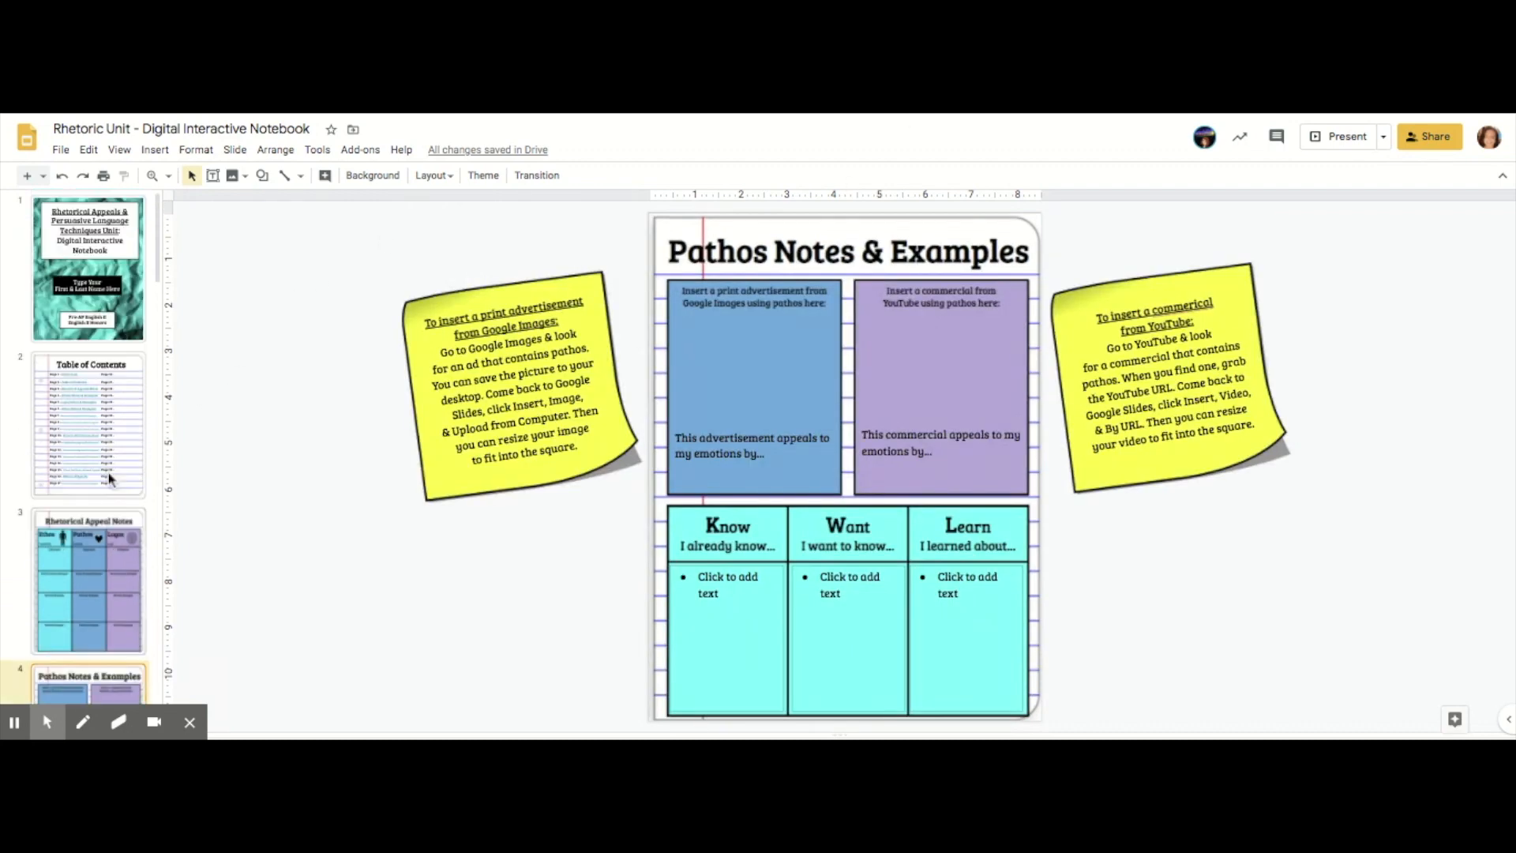
mouse_move(92, 376)
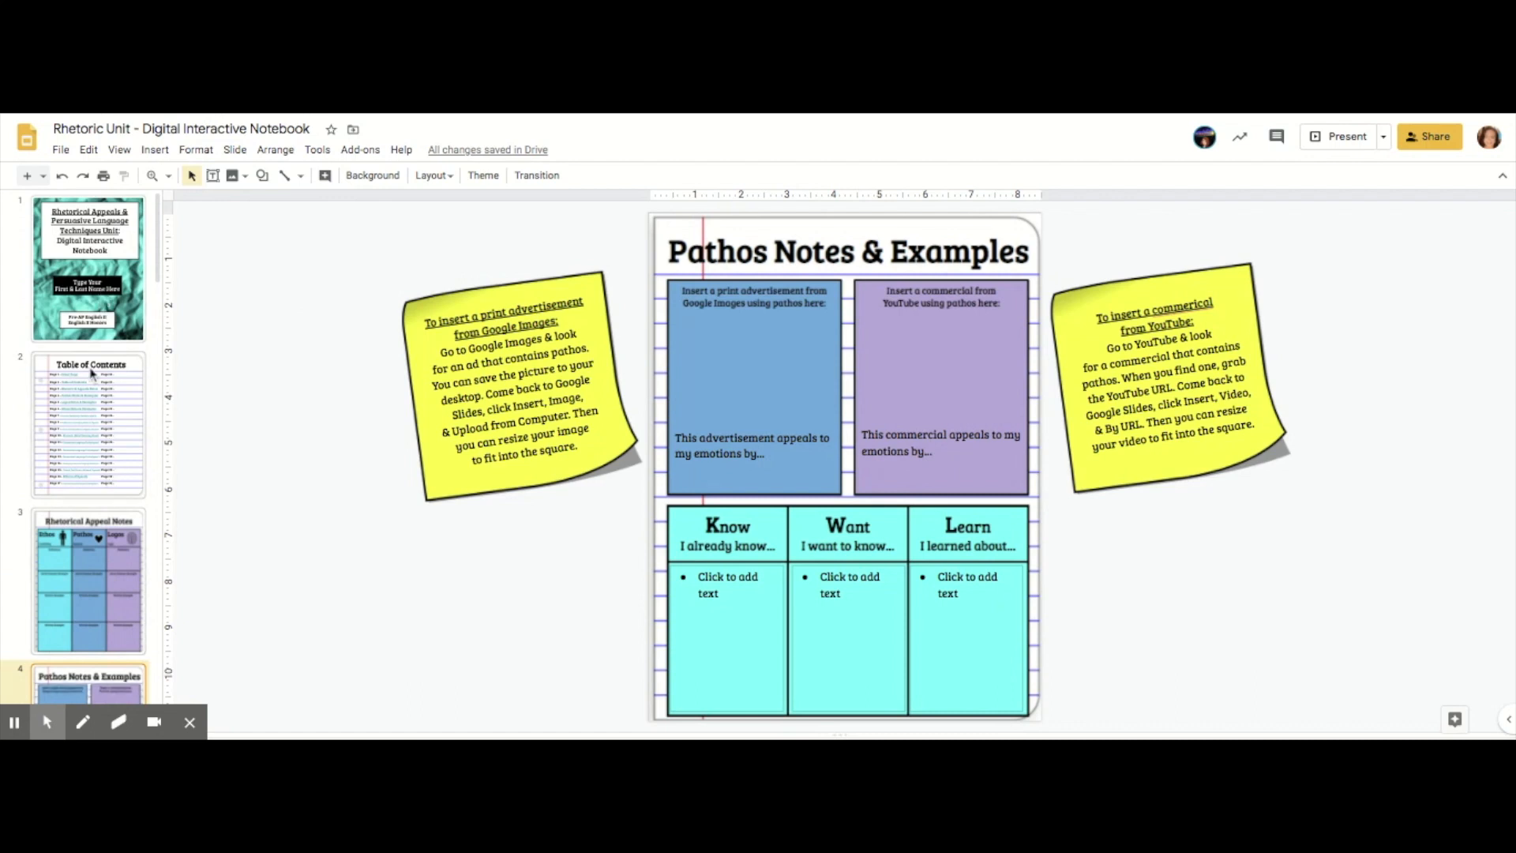
mouse_move(104, 404)
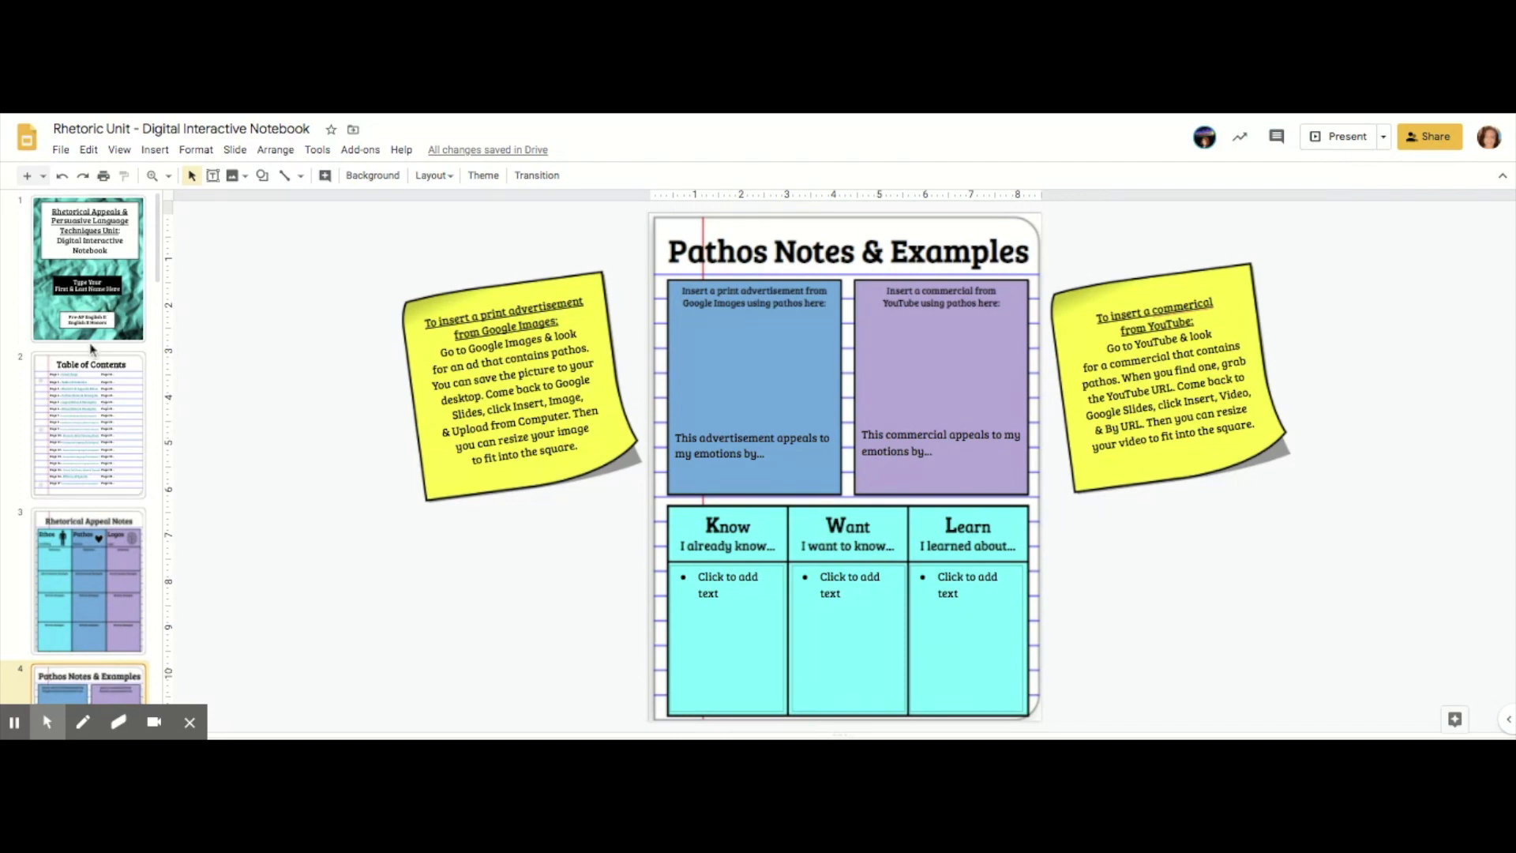
mouse_move(101, 308)
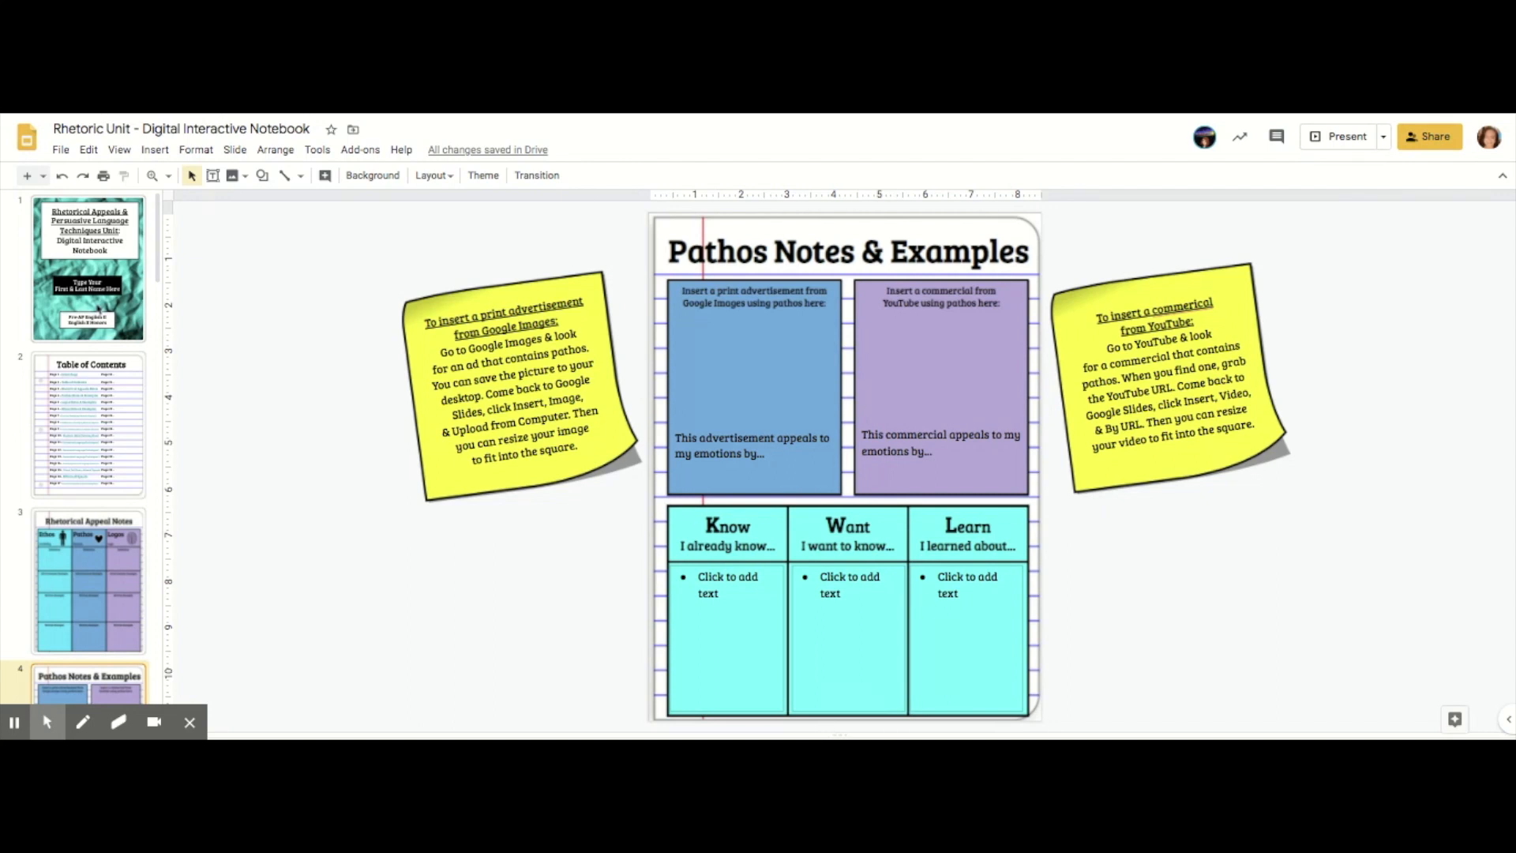
mouse_move(275, 336)
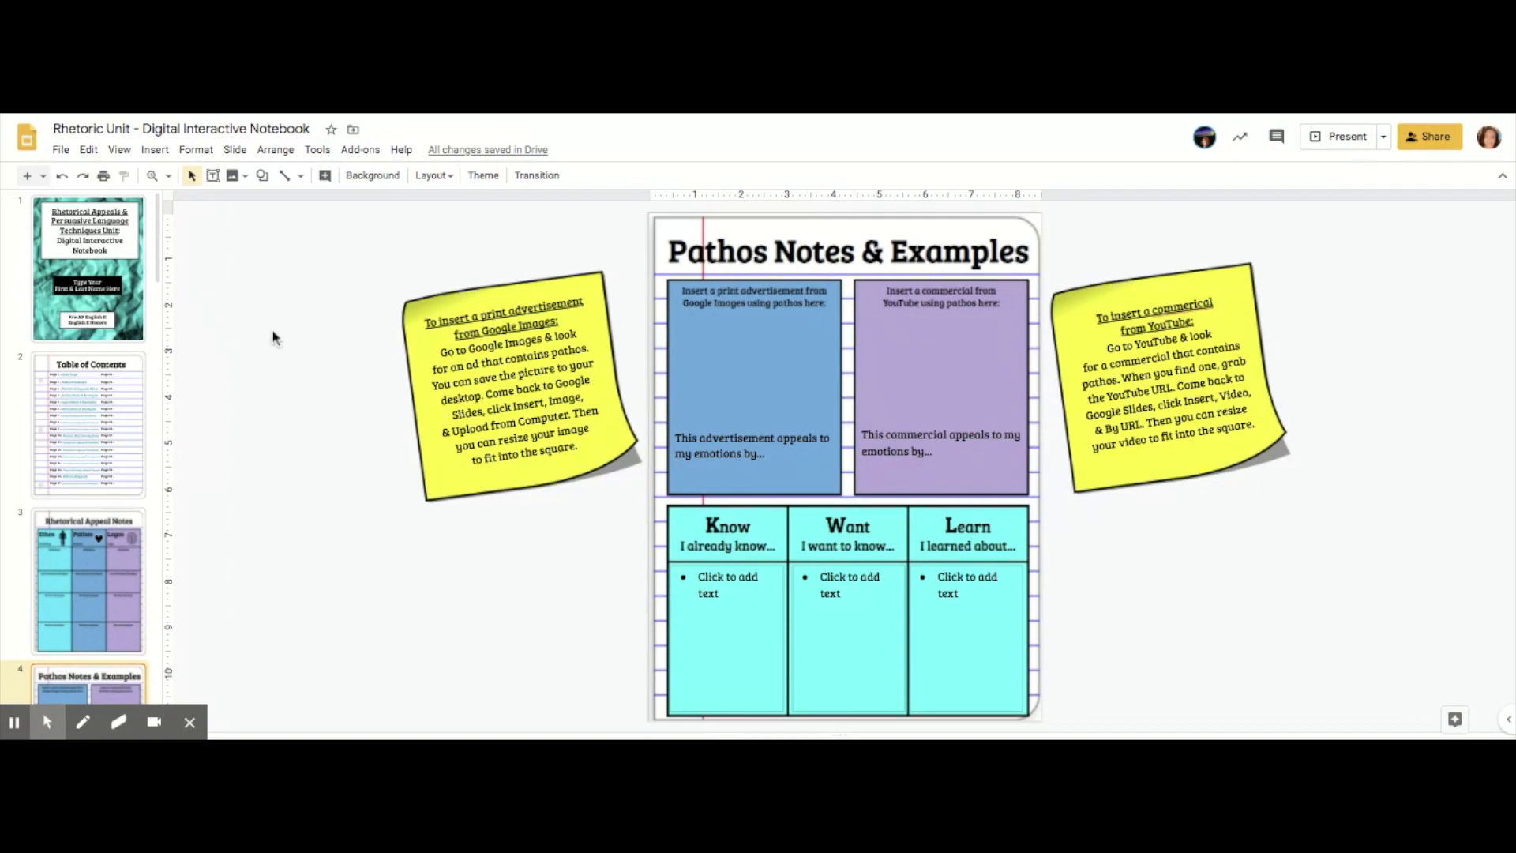